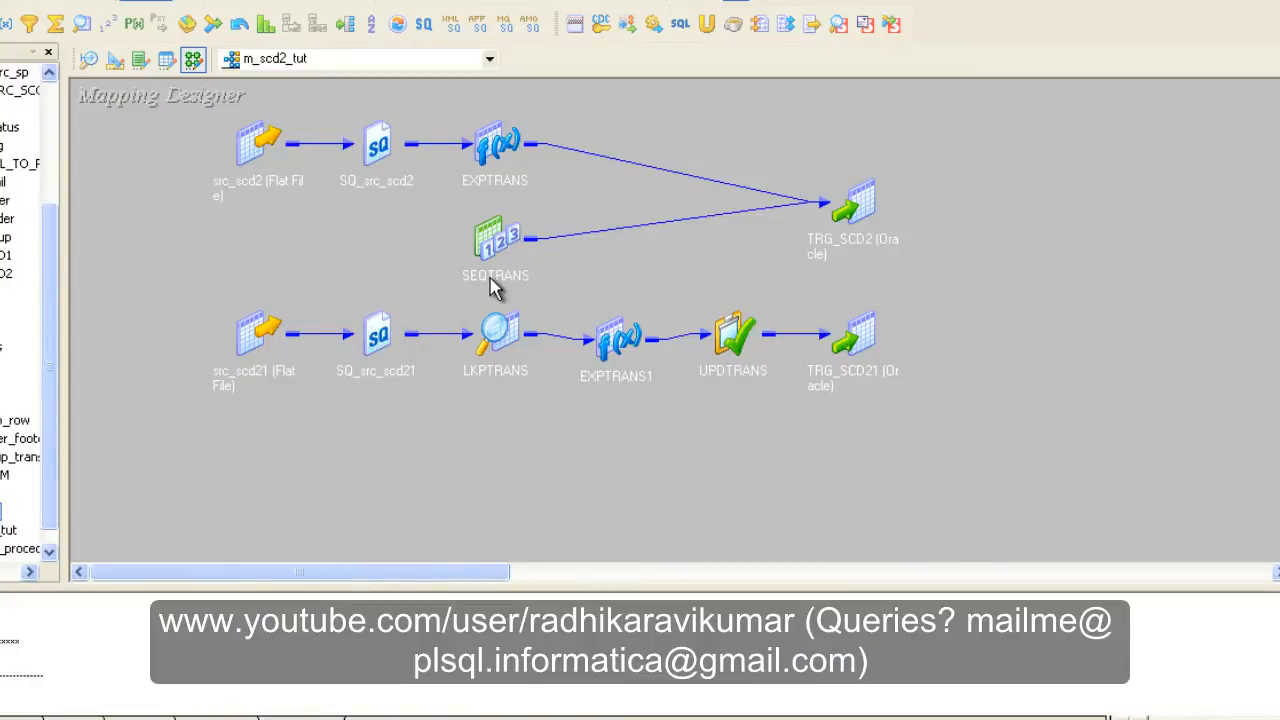
{"action": "mouse_move", "coordinate": [495, 287]}
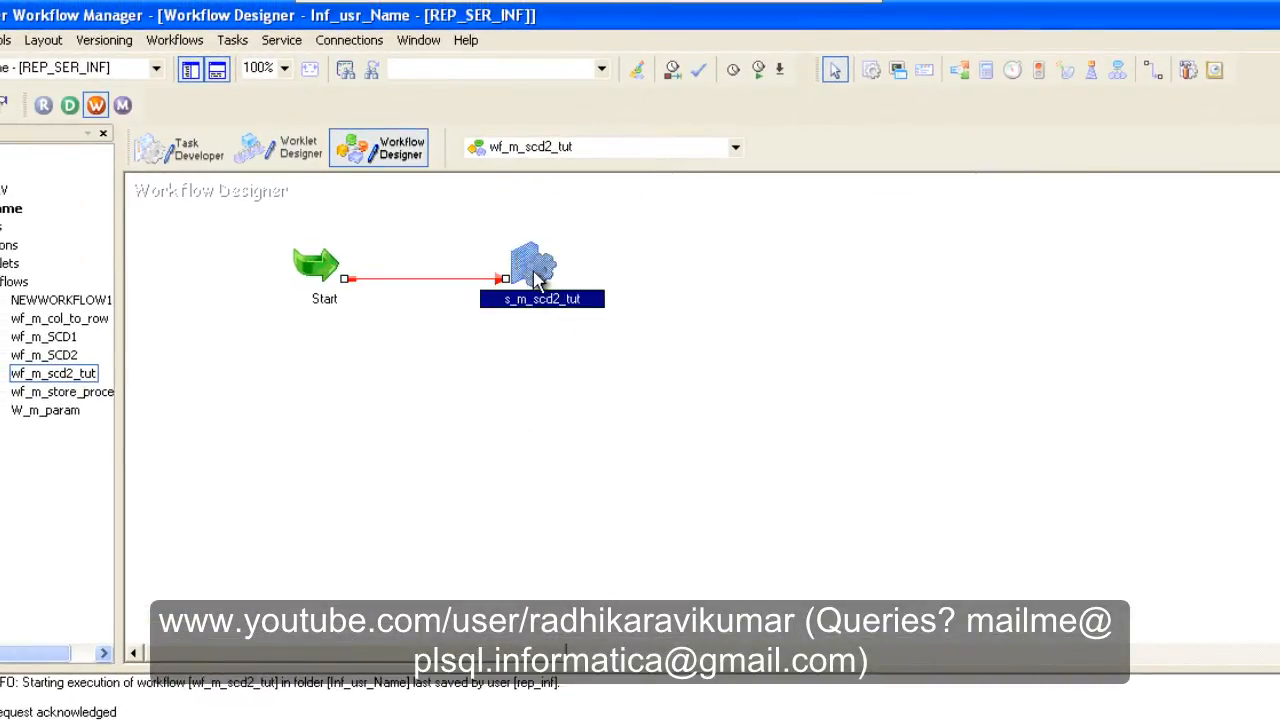
- Open the s_m_scd2_tut session's Mapping sources to confirm the source file is src_scd2.txt
{"action": "double_click", "coordinate": [541, 260]}
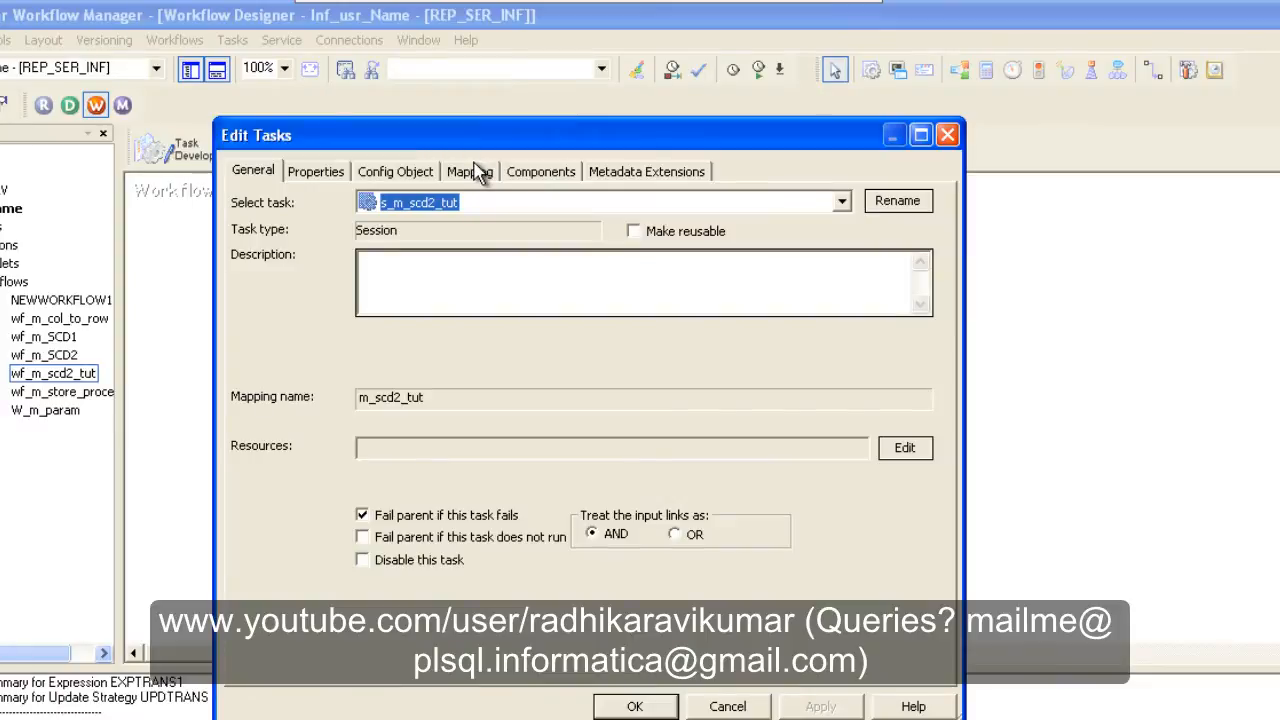
{"action": "left_click", "coordinate": [469, 171]}
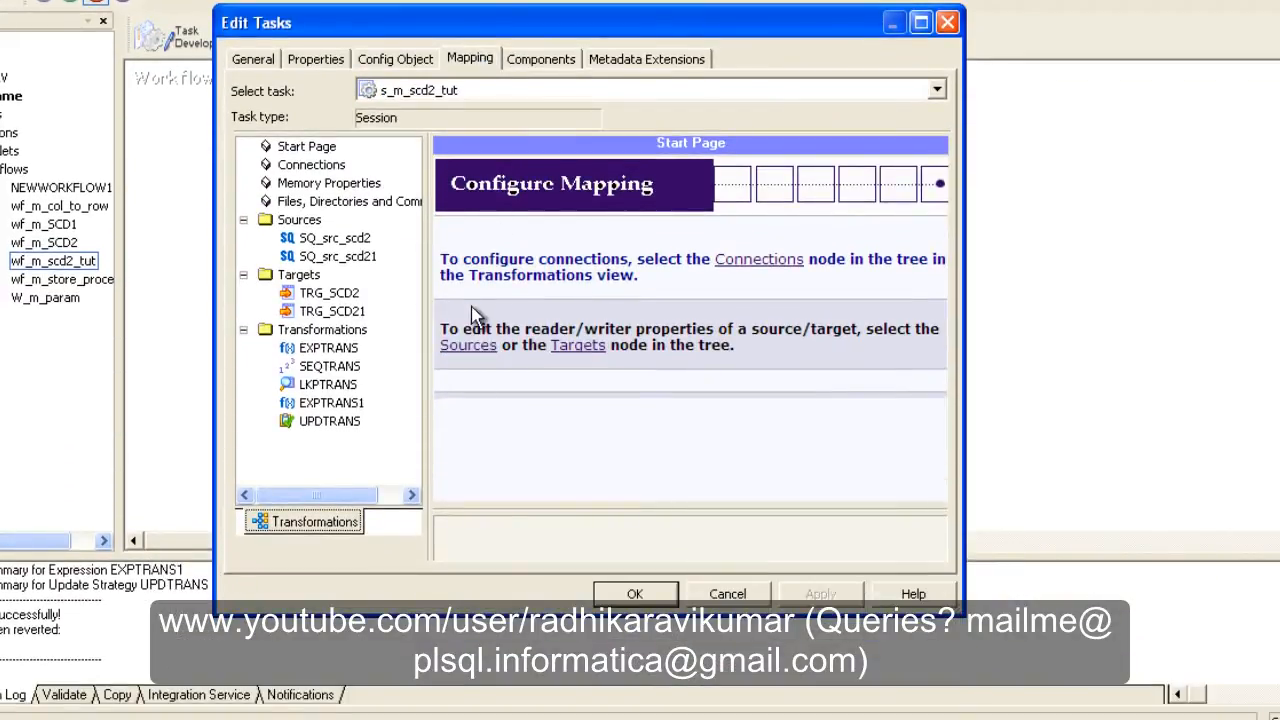
{"action": "left_click", "coordinate": [299, 219]}
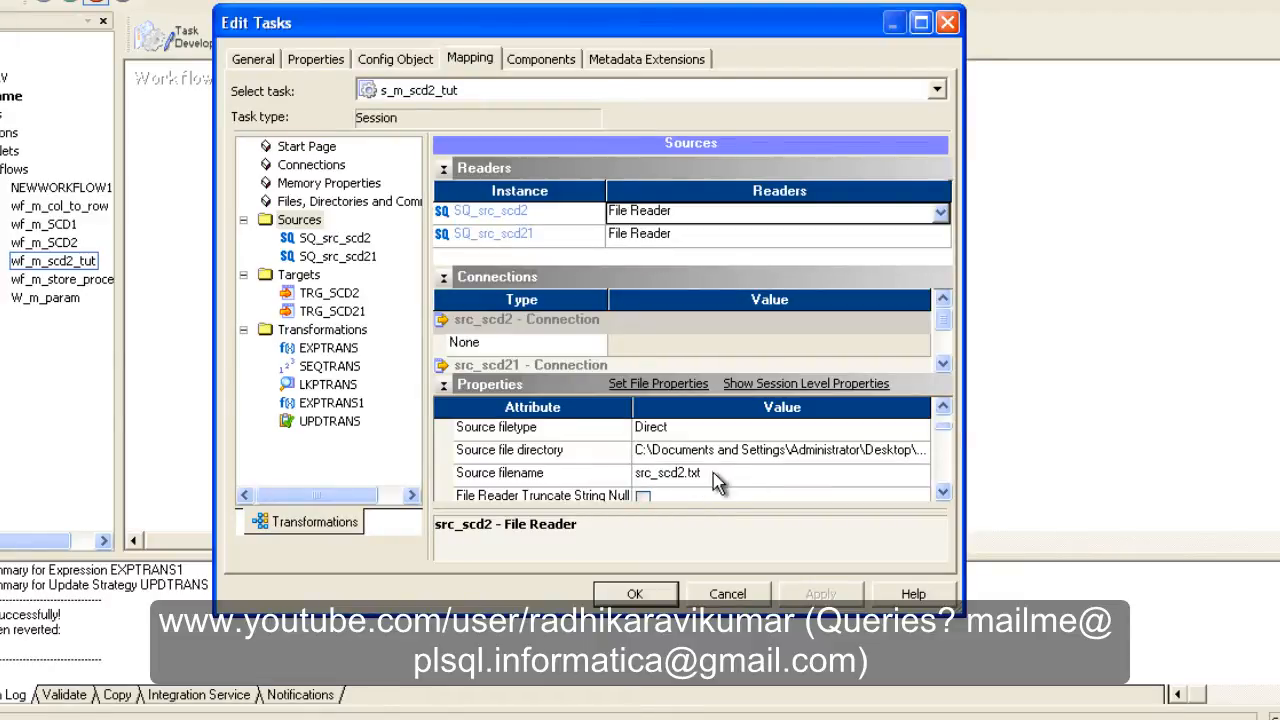
{"action": "mouse_move", "coordinate": [717, 490]}
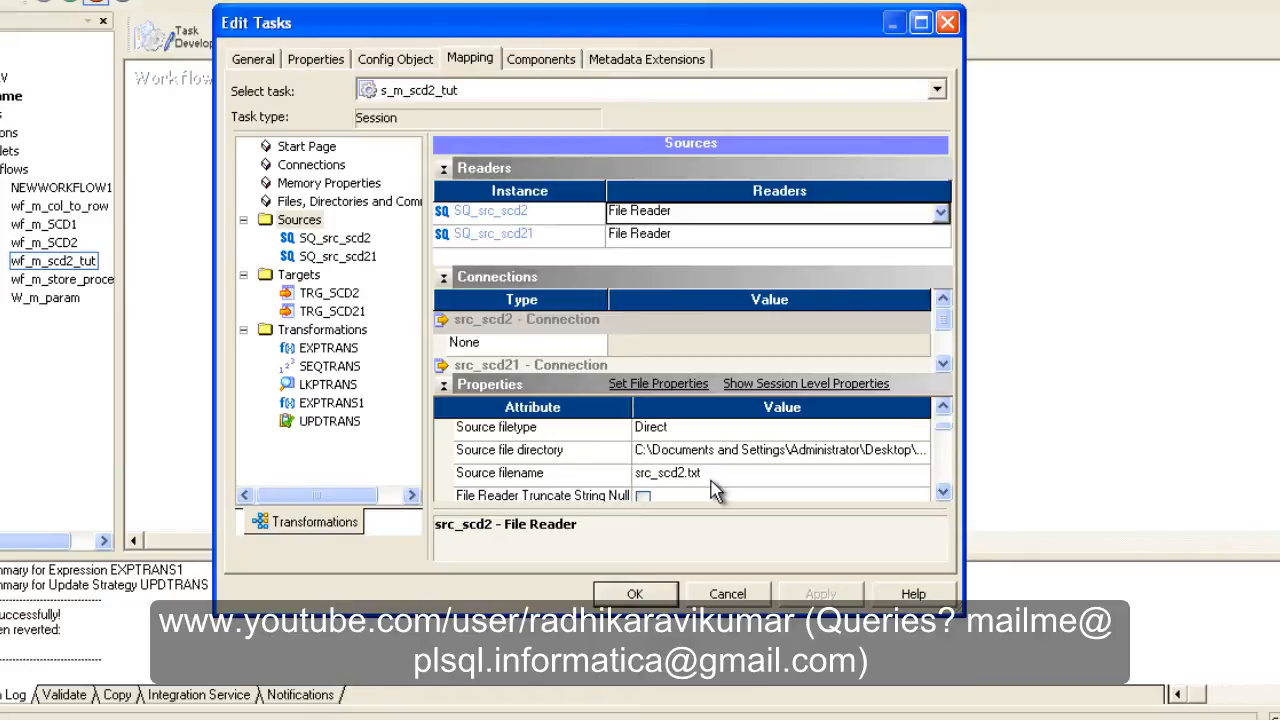
{"action": "mouse_move", "coordinate": [322, 272]}
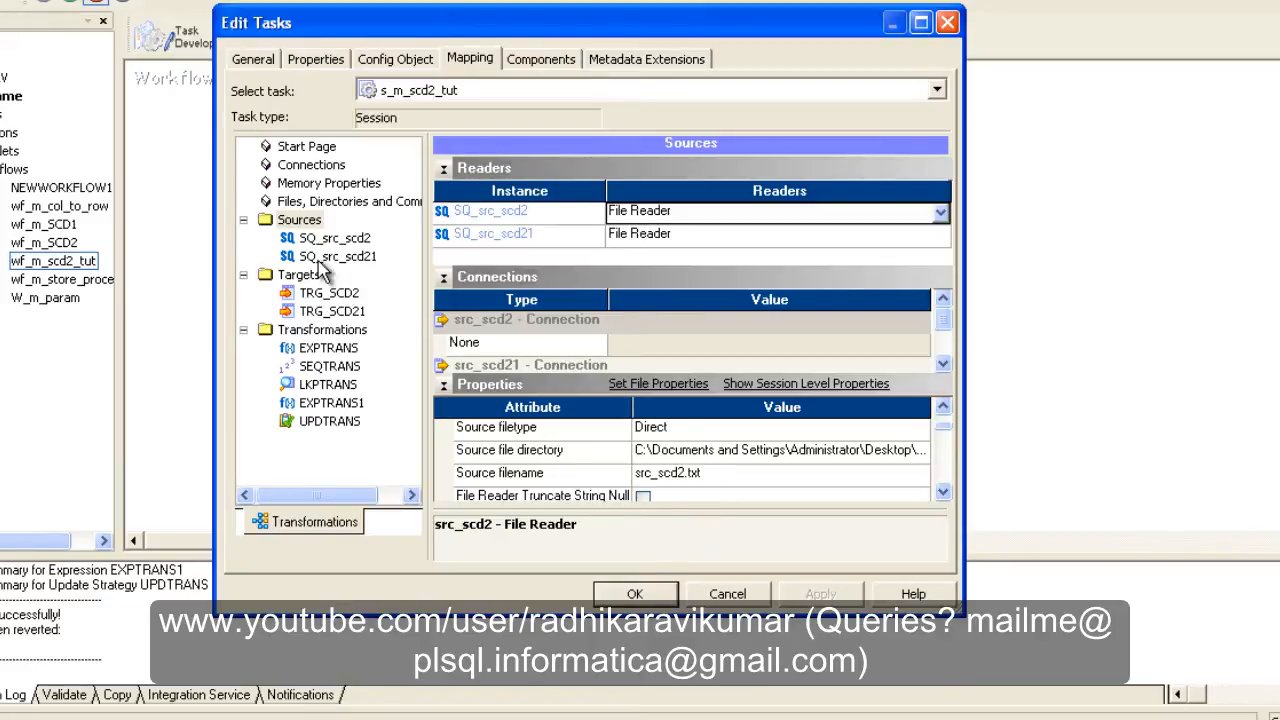
- Check SQ_src_scd21 and the Oracle writer connections for TRG_SCD2 and TRG_SCD21, then close the settings
{"action": "left_click", "coordinate": [335, 256]}
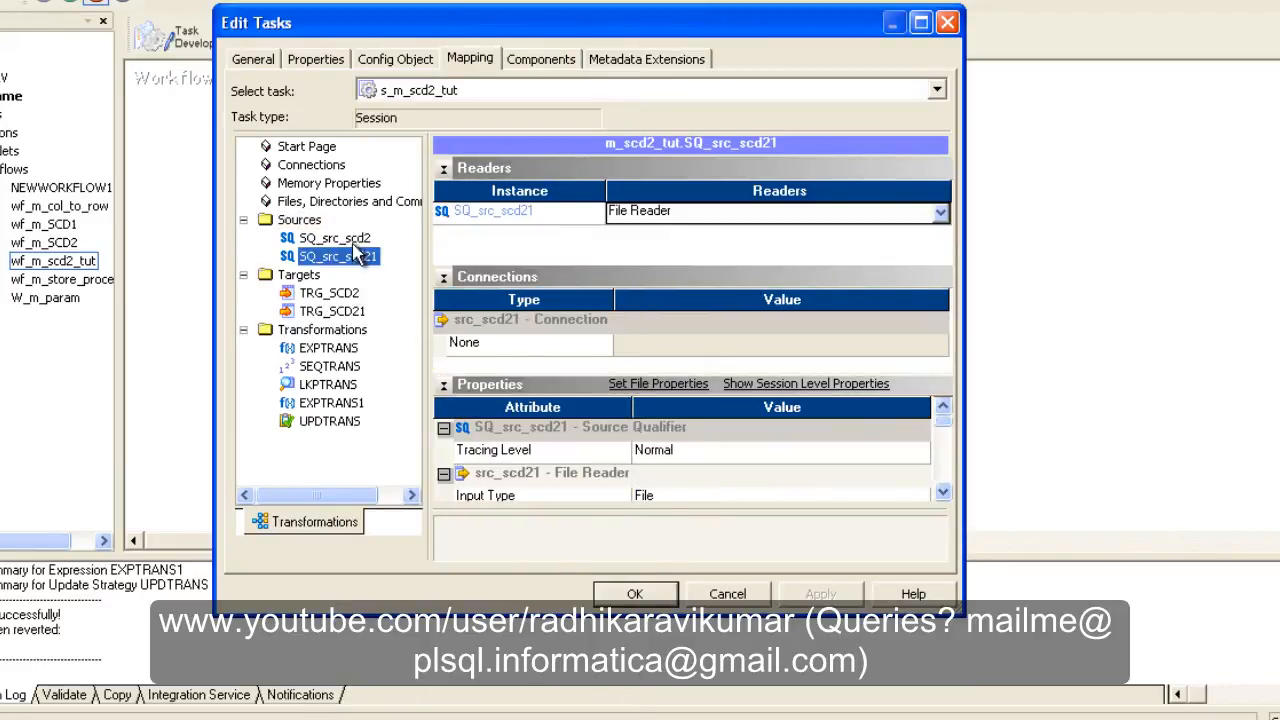
{"action": "mouse_move", "coordinate": [342, 263]}
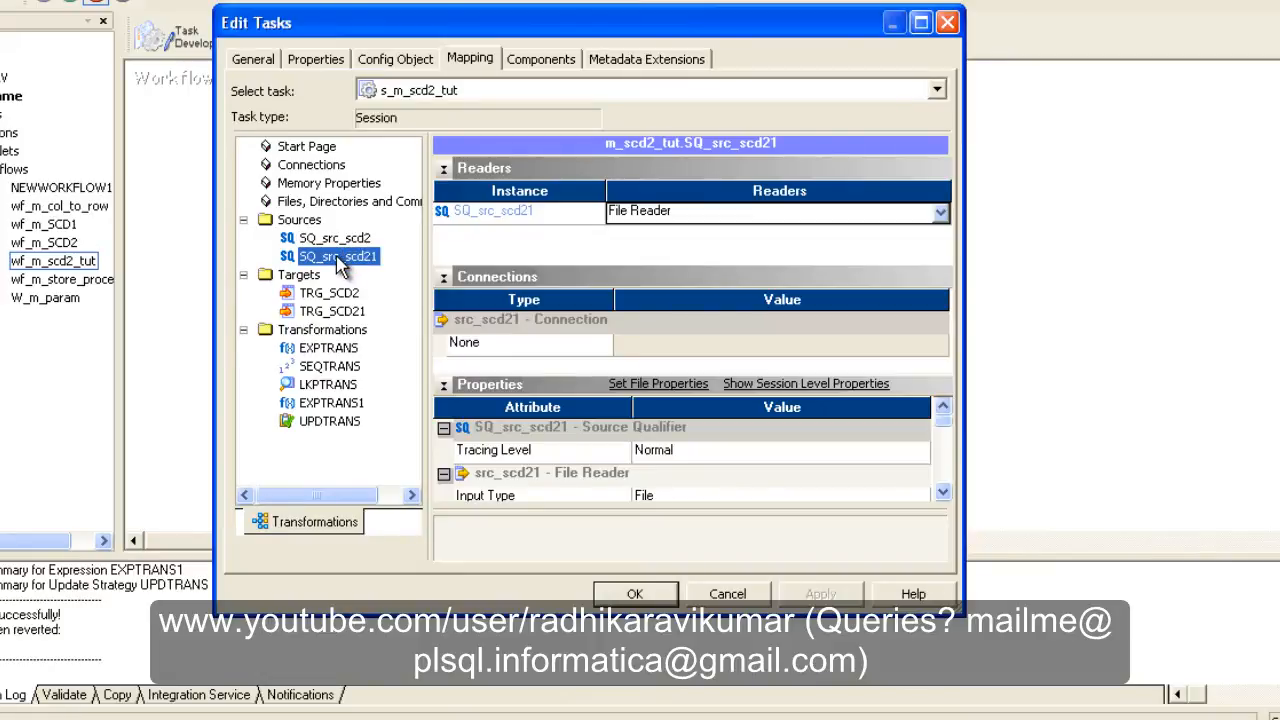
{"action": "left_click", "coordinate": [330, 292]}
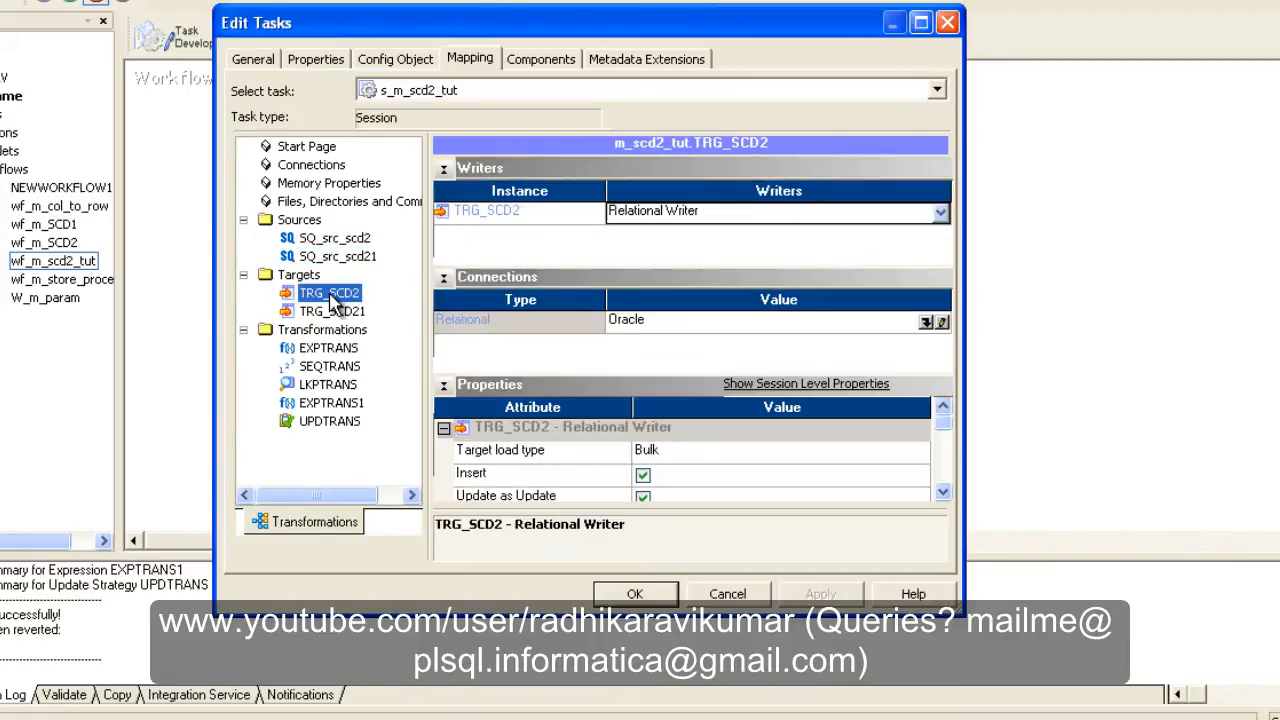
{"action": "mouse_move", "coordinate": [338, 328]}
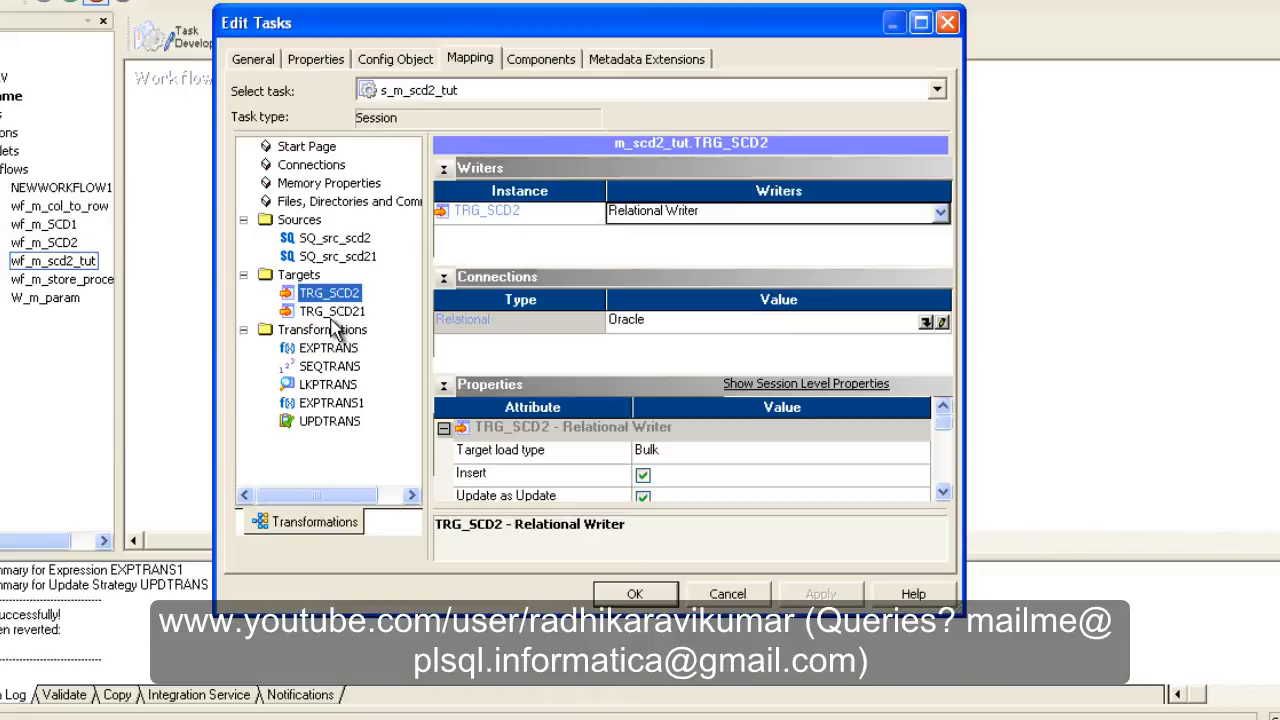
{"action": "mouse_move", "coordinate": [375, 318]}
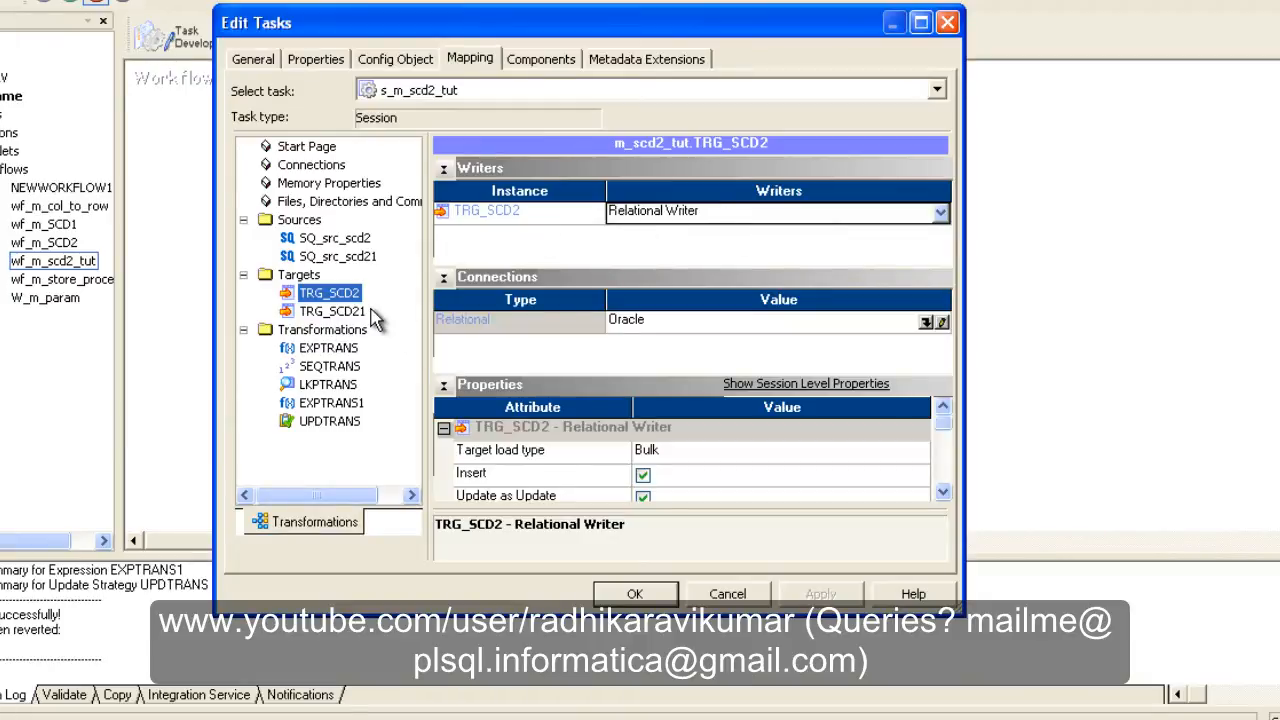
{"action": "left_click", "coordinate": [332, 311]}
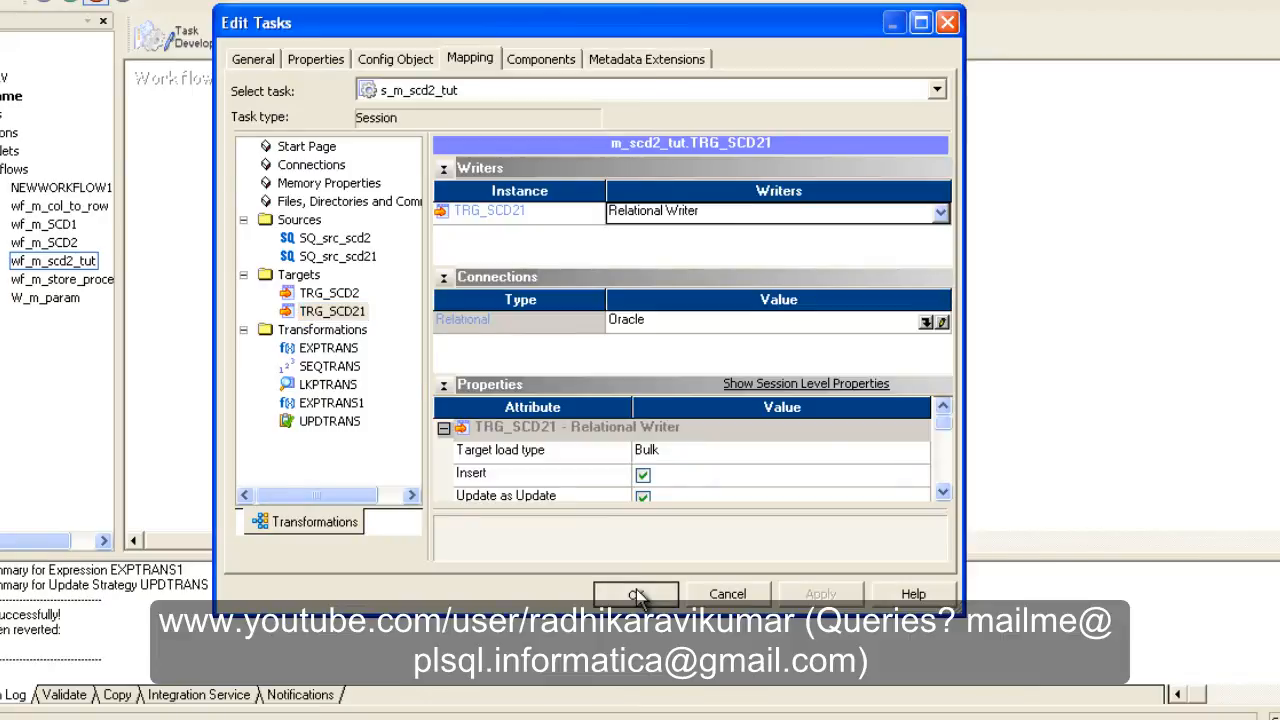
{"action": "left_click", "coordinate": [636, 593]}
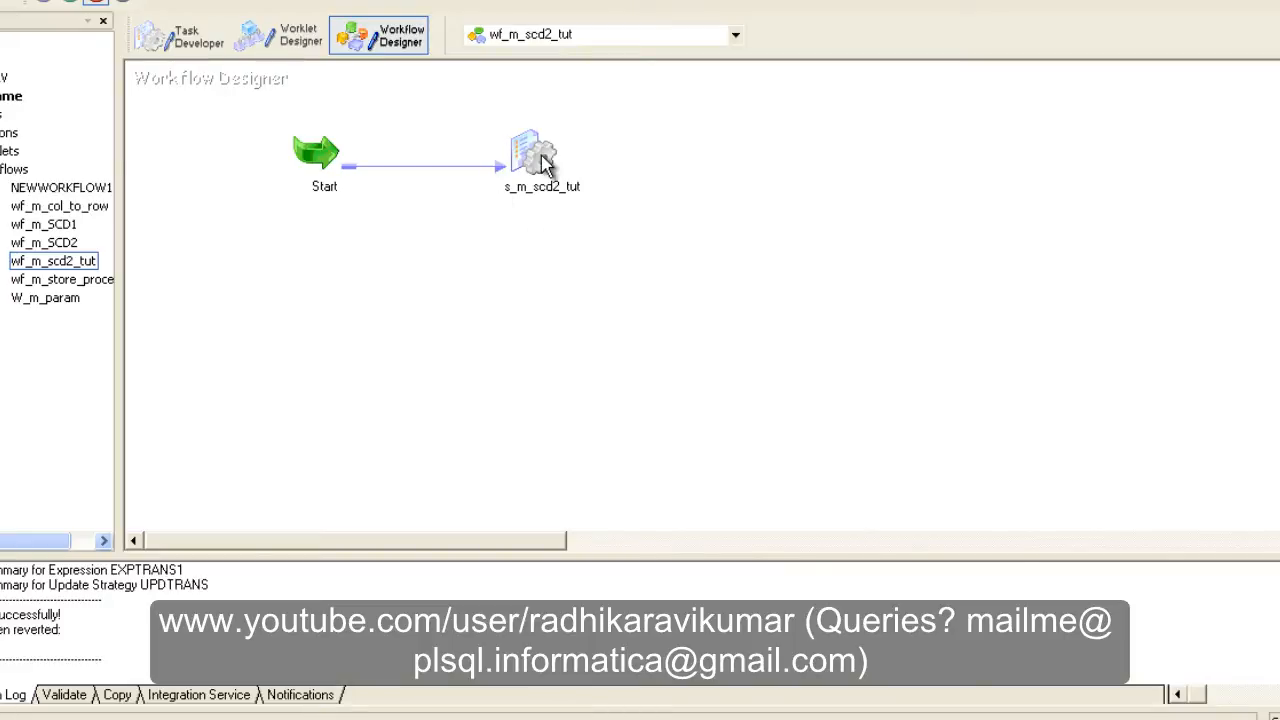
- Save the folder and dismiss the 'No changes detected' message
{"action": "left_click", "coordinate": [535, 160]}
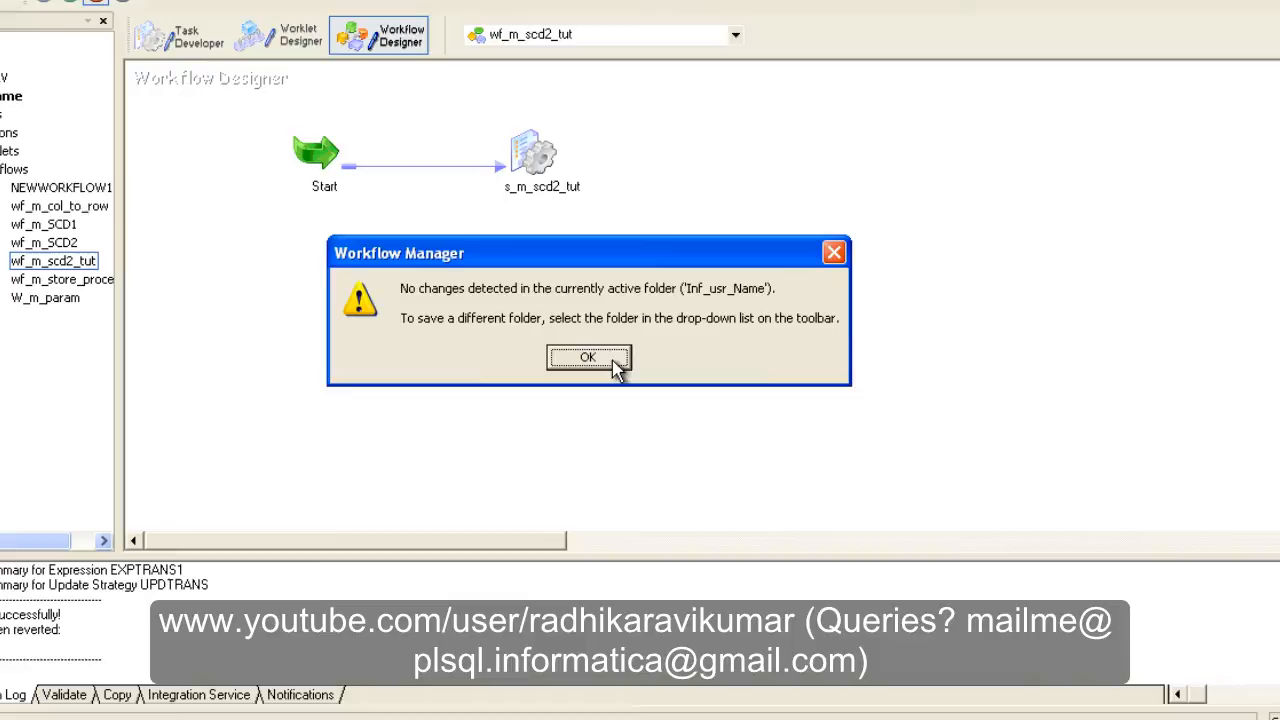
{"action": "left_click", "coordinate": [588, 357]}
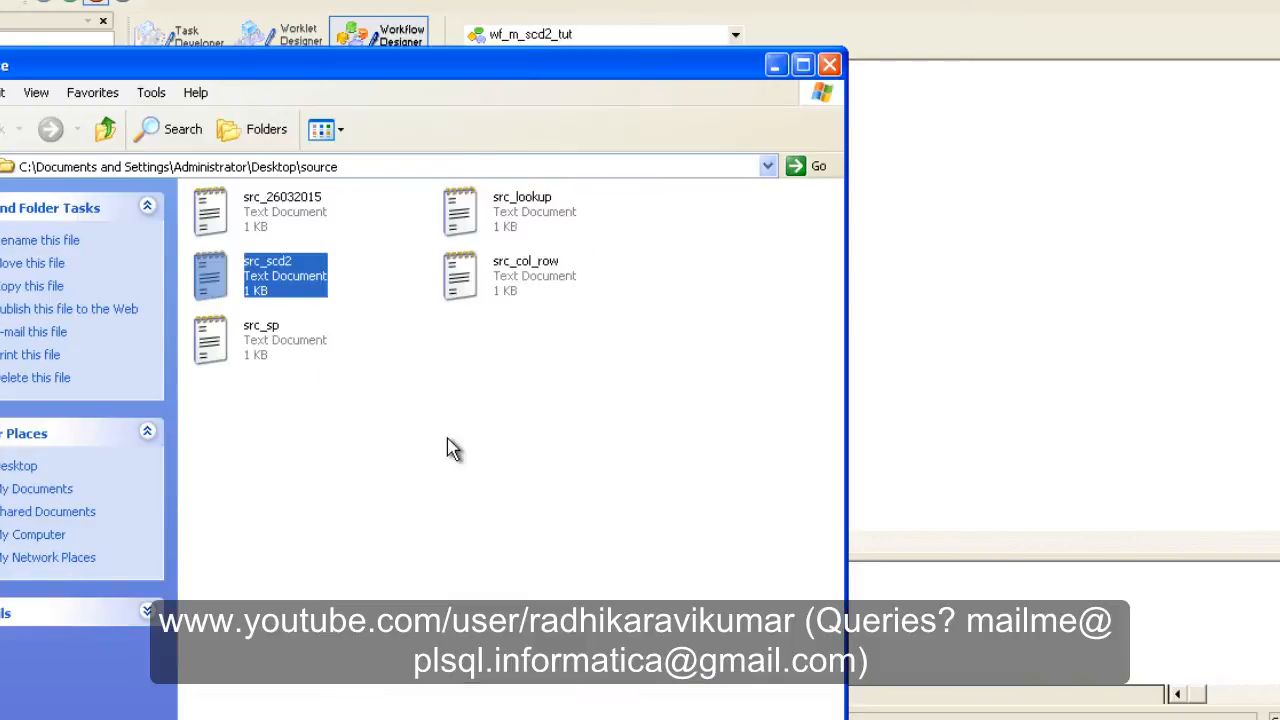
- Check src_scd2 rows 101,A,MUM, 102,B,CHE, 103,C,KAR in Notepad, then start s_m_scd2_tut
{"action": "double_click", "coordinate": [267, 275]}
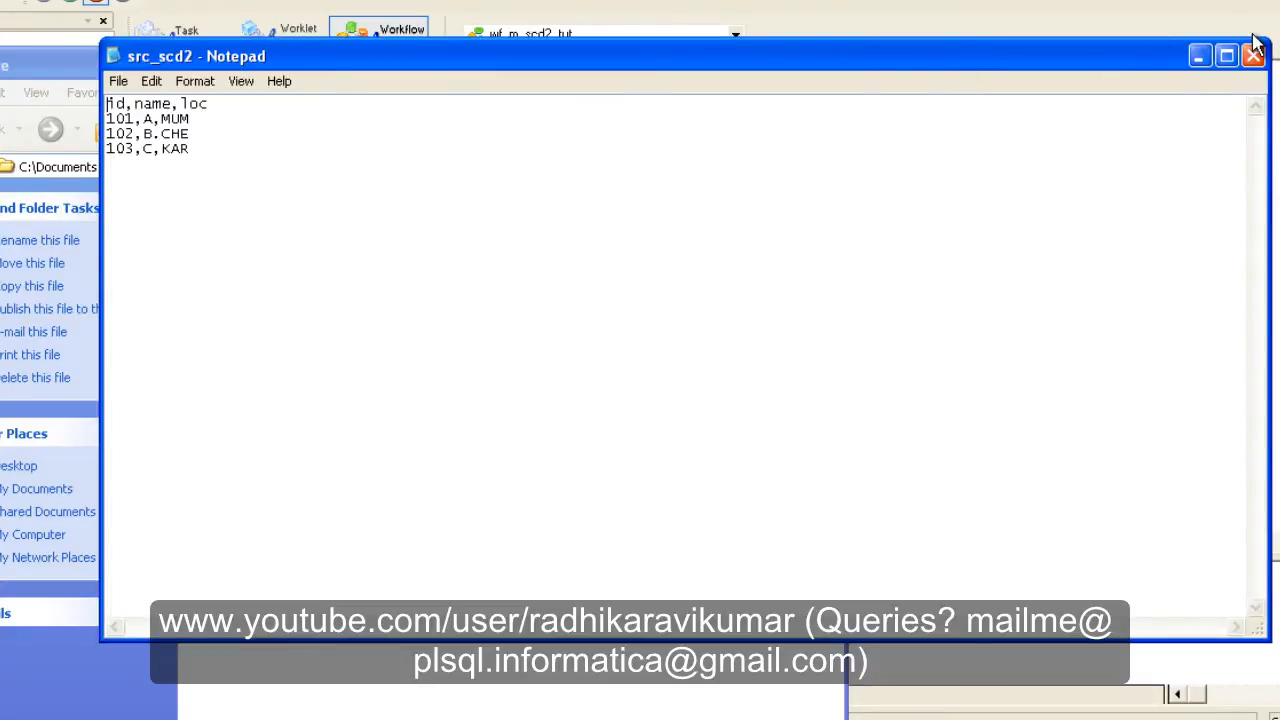
{"action": "left_click", "coordinate": [1253, 55]}
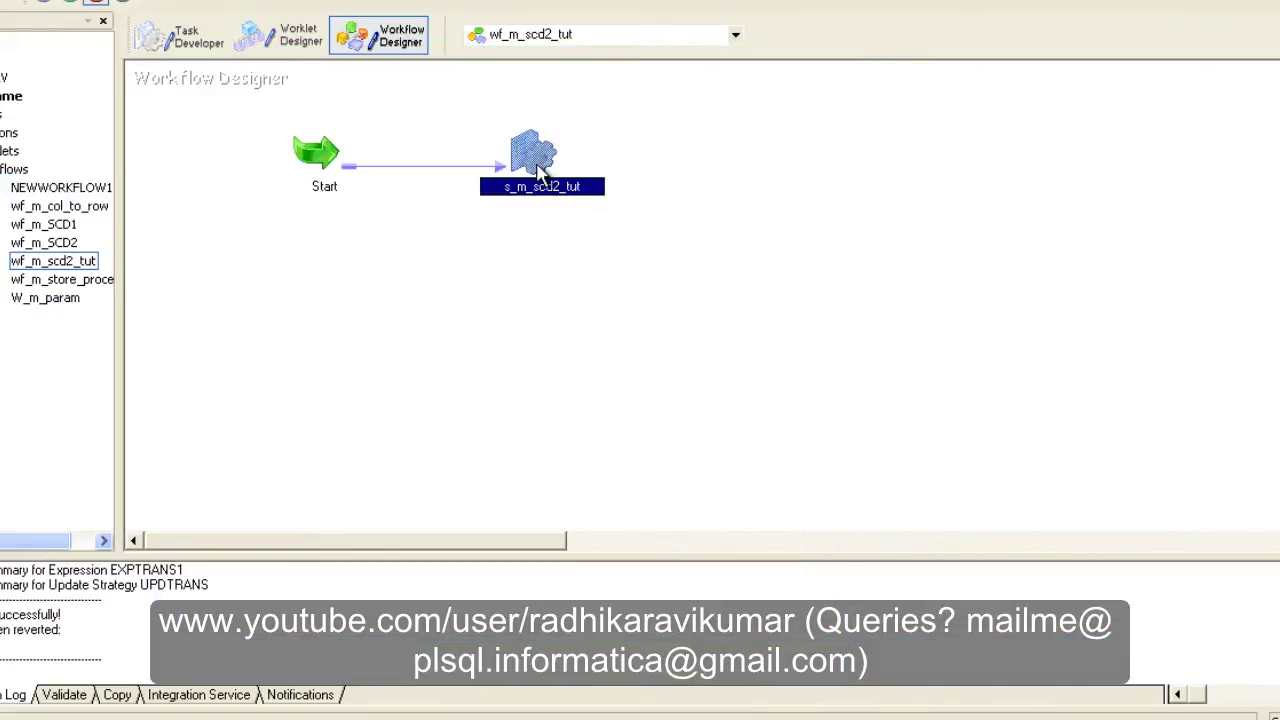
{"action": "right_click", "coordinate": [540, 170]}
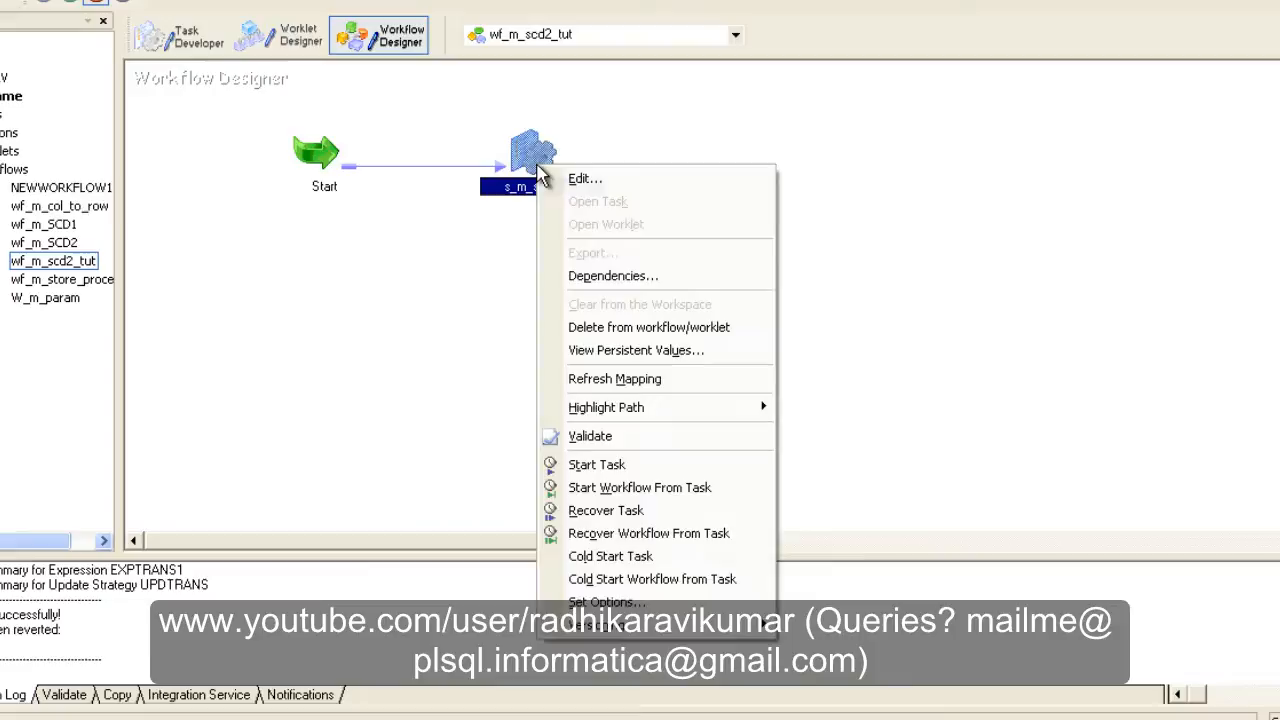
{"action": "left_click", "coordinate": [597, 464]}
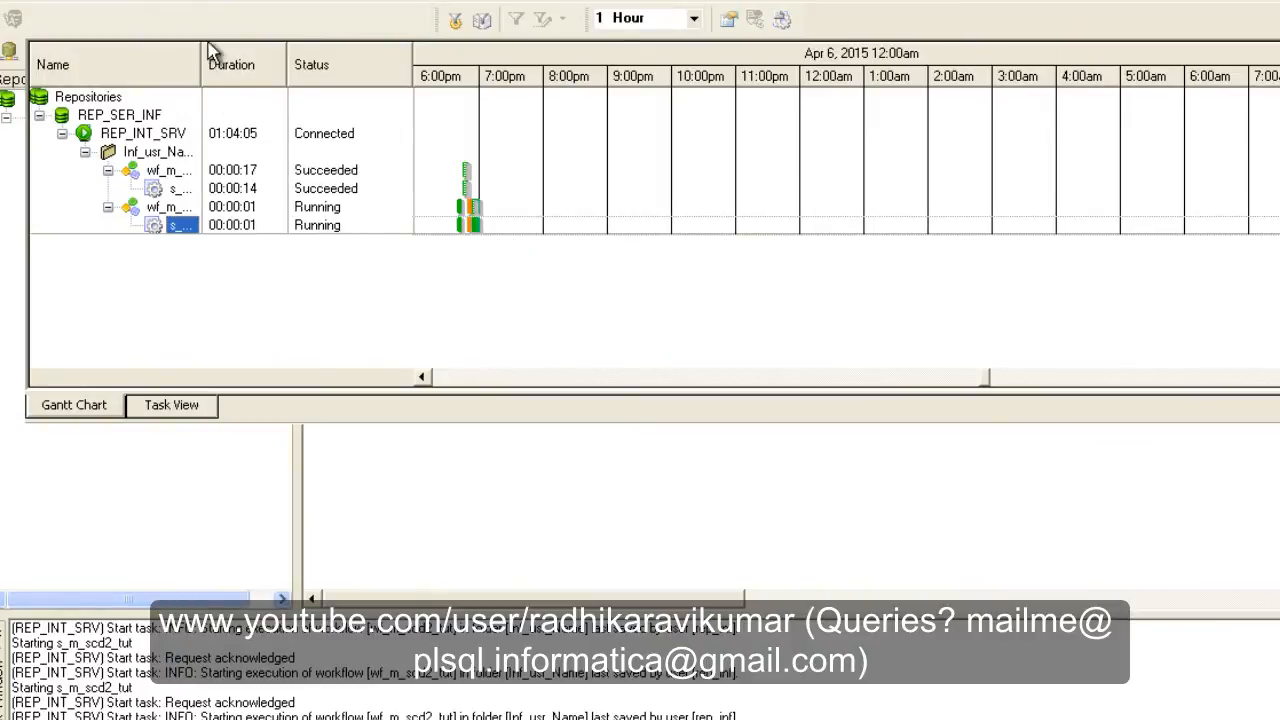
{"action": "mouse_move", "coordinate": [363, 245]}
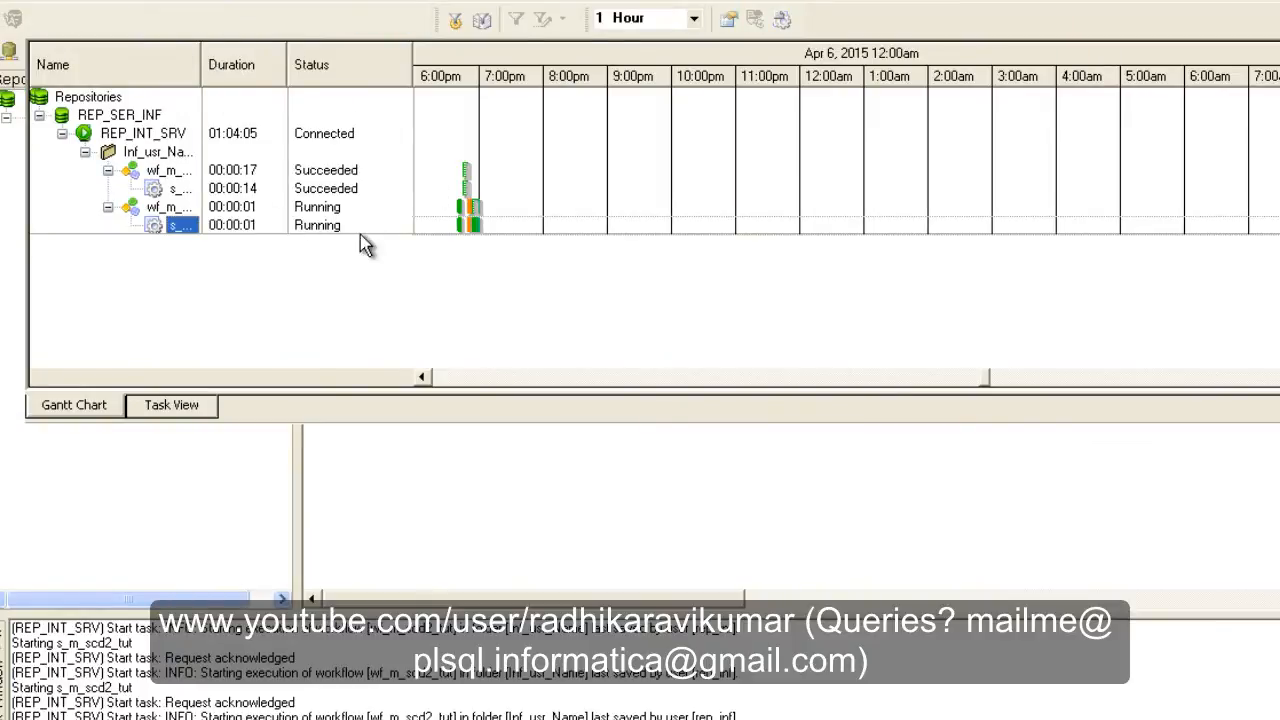
{"action": "mouse_move", "coordinate": [325, 238]}
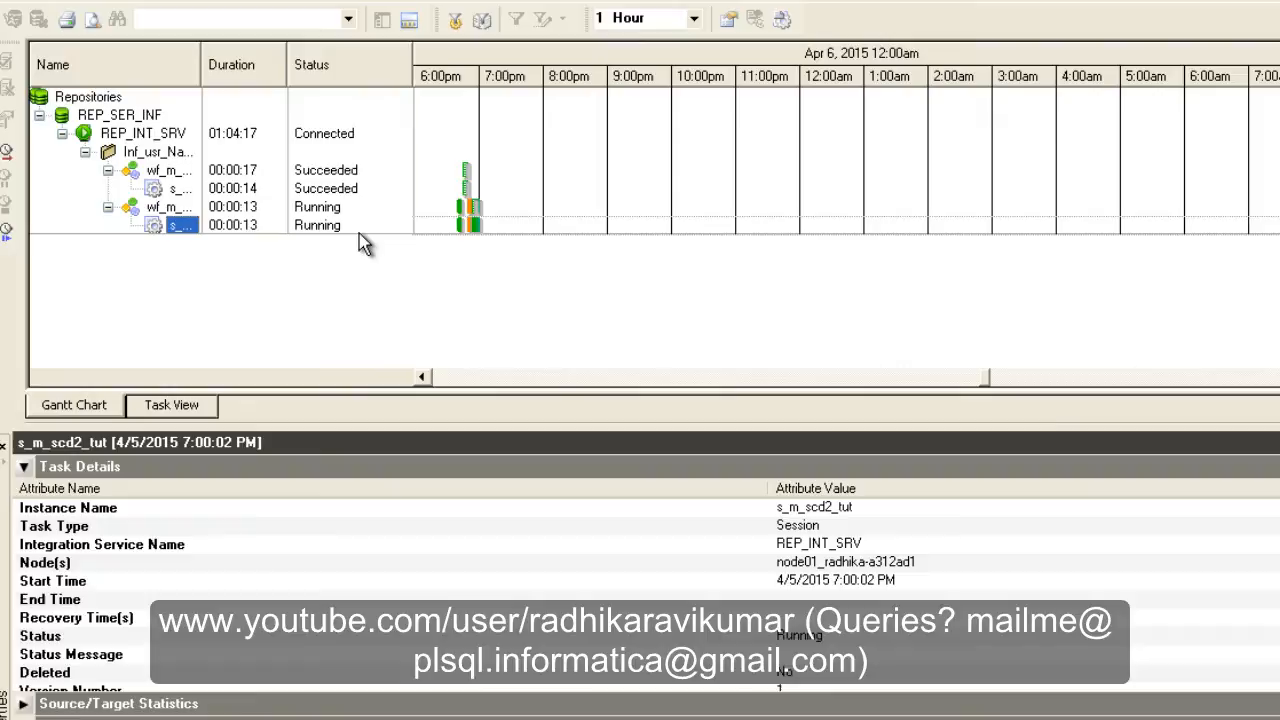
{"action": "mouse_move", "coordinate": [330, 237]}
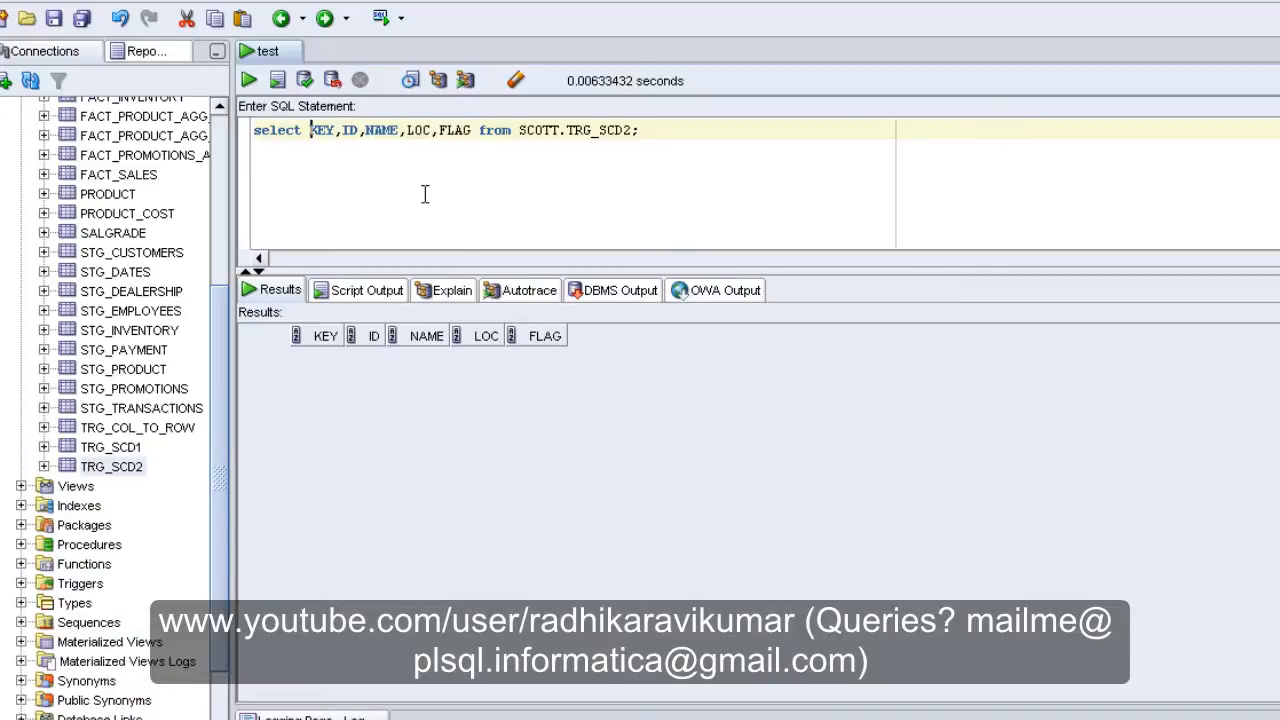
- Run the SCOTT.TRG_SCD2 query, returning keys 10–12 for IDs 101–103, all flagged Y
{"action": "left_click", "coordinate": [248, 80]}
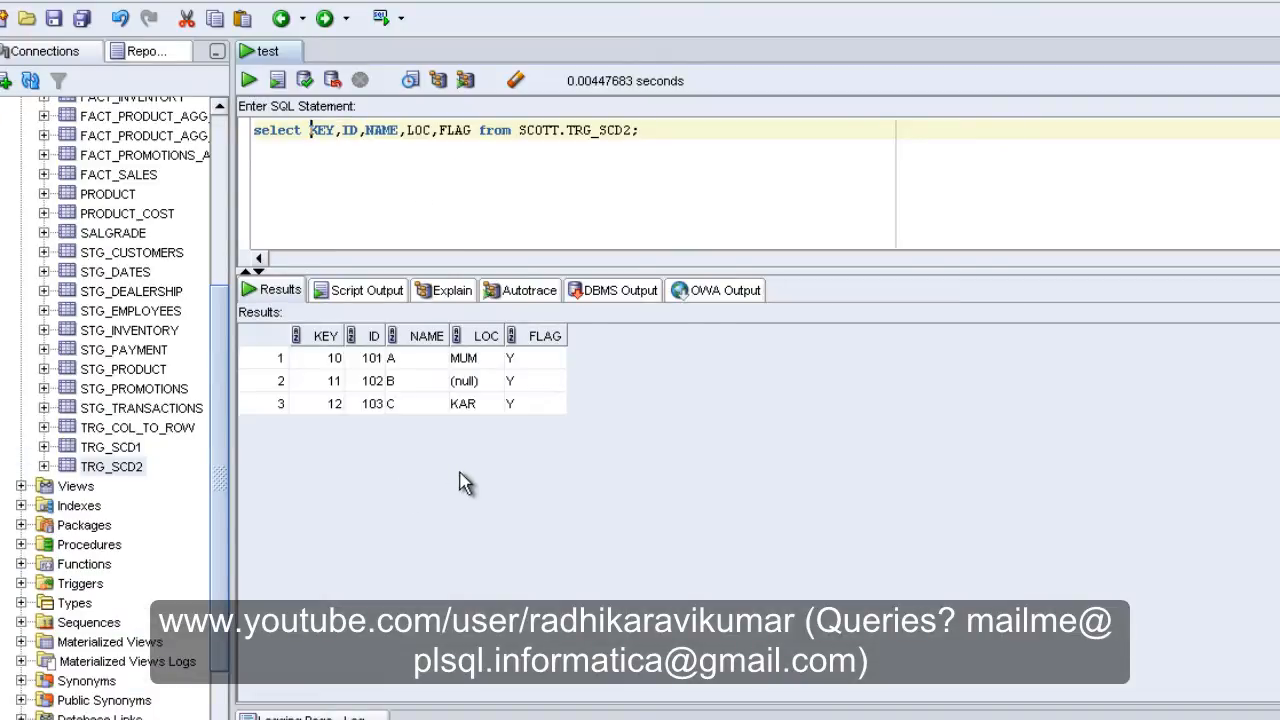
{"action": "mouse_move", "coordinate": [475, 384]}
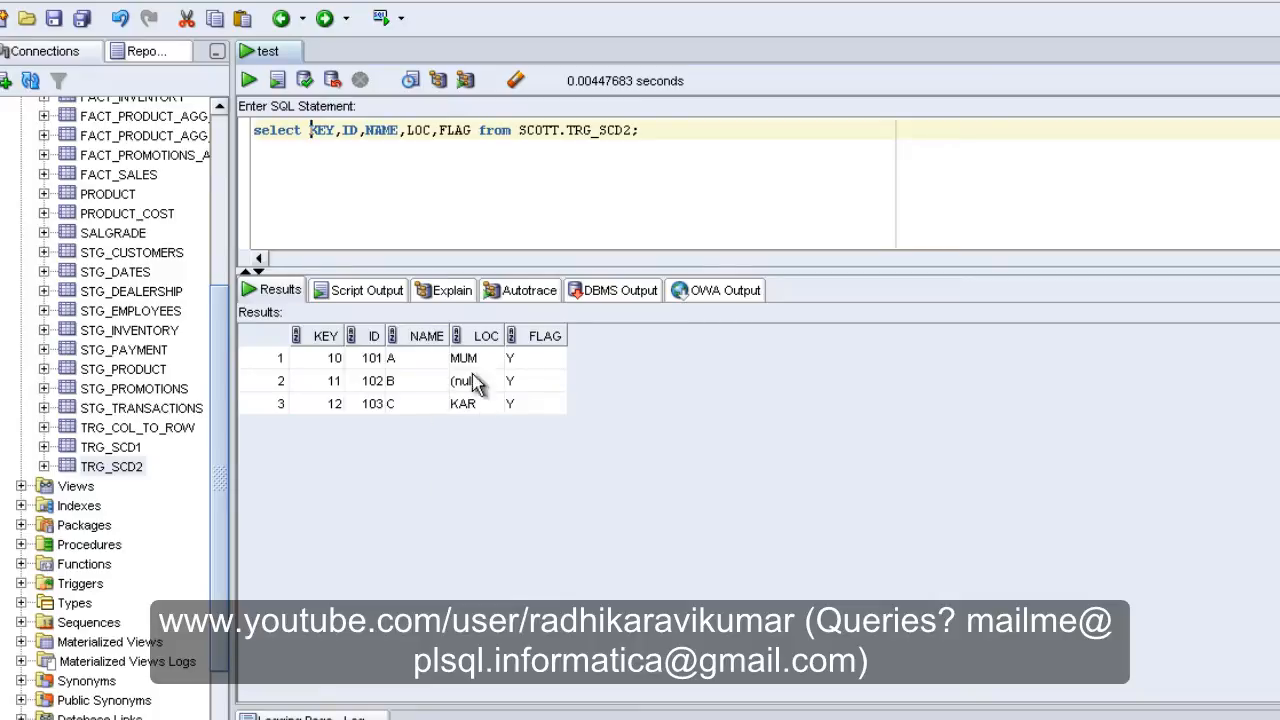
{"action": "mouse_move", "coordinate": [413, 403]}
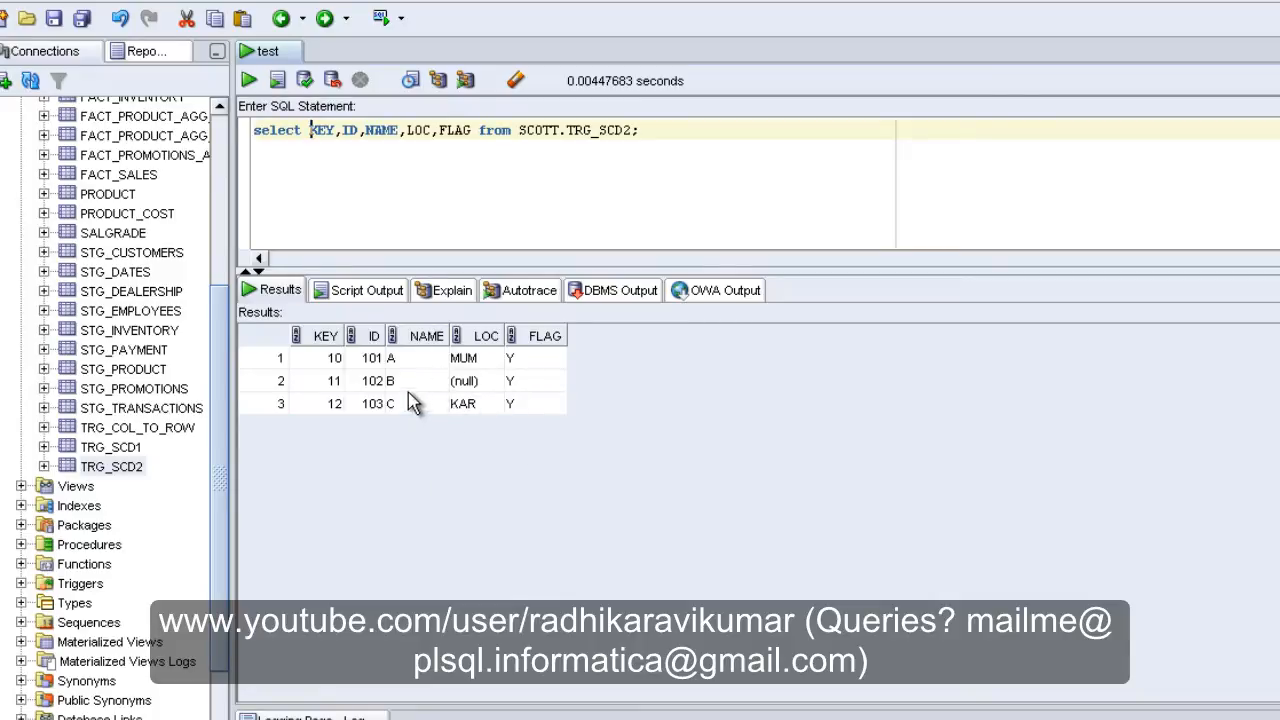
{"action": "mouse_move", "coordinate": [505, 407]}
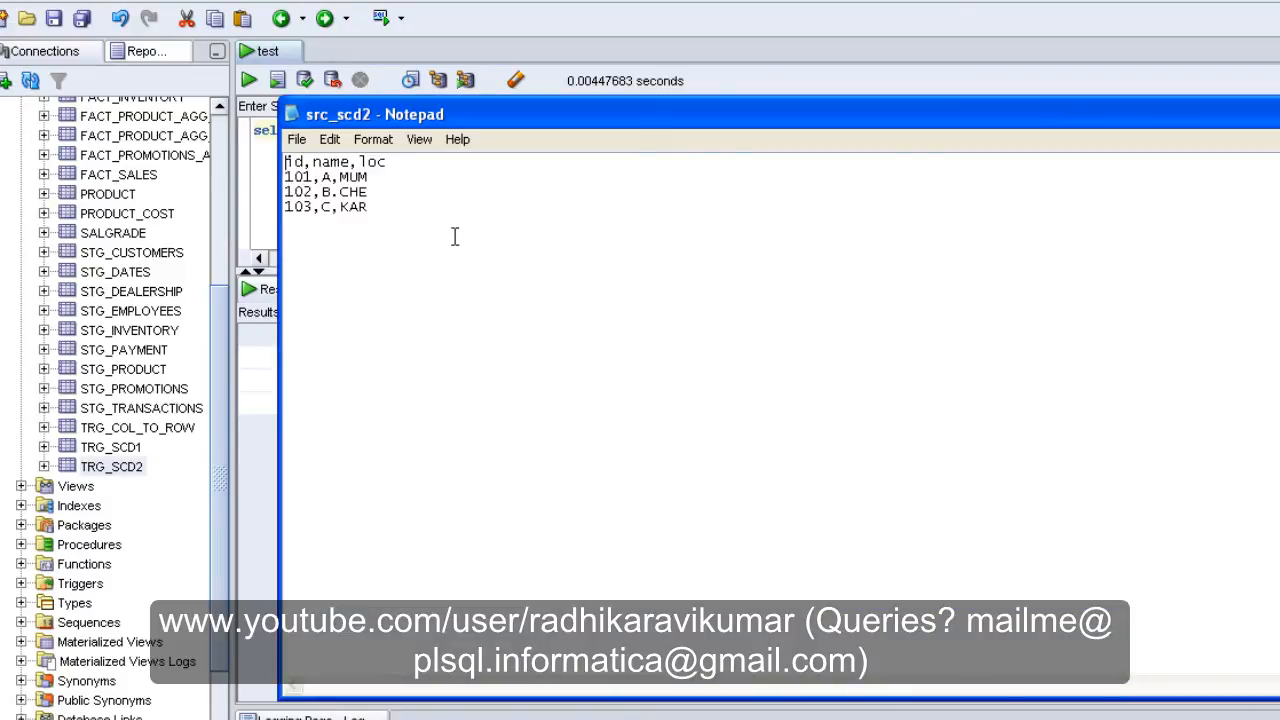
{"action": "mouse_move", "coordinate": [417, 210]}
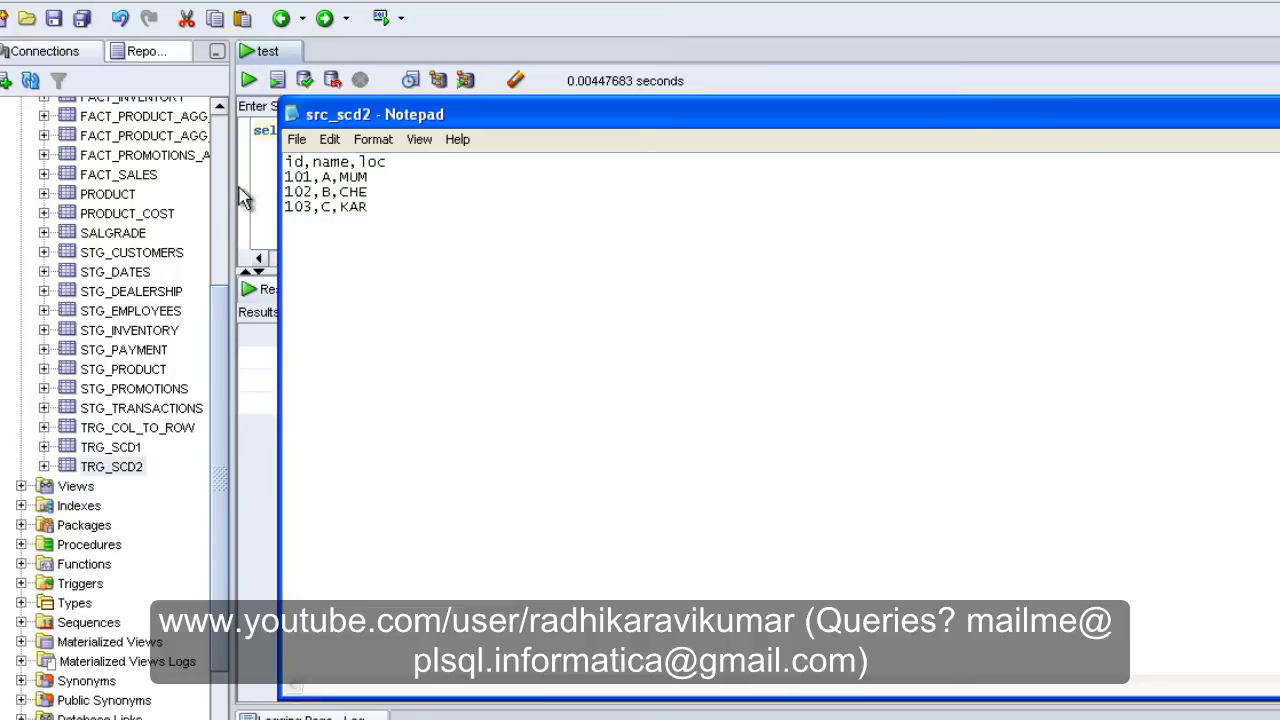
{"action": "mouse_move", "coordinate": [340, 195]}
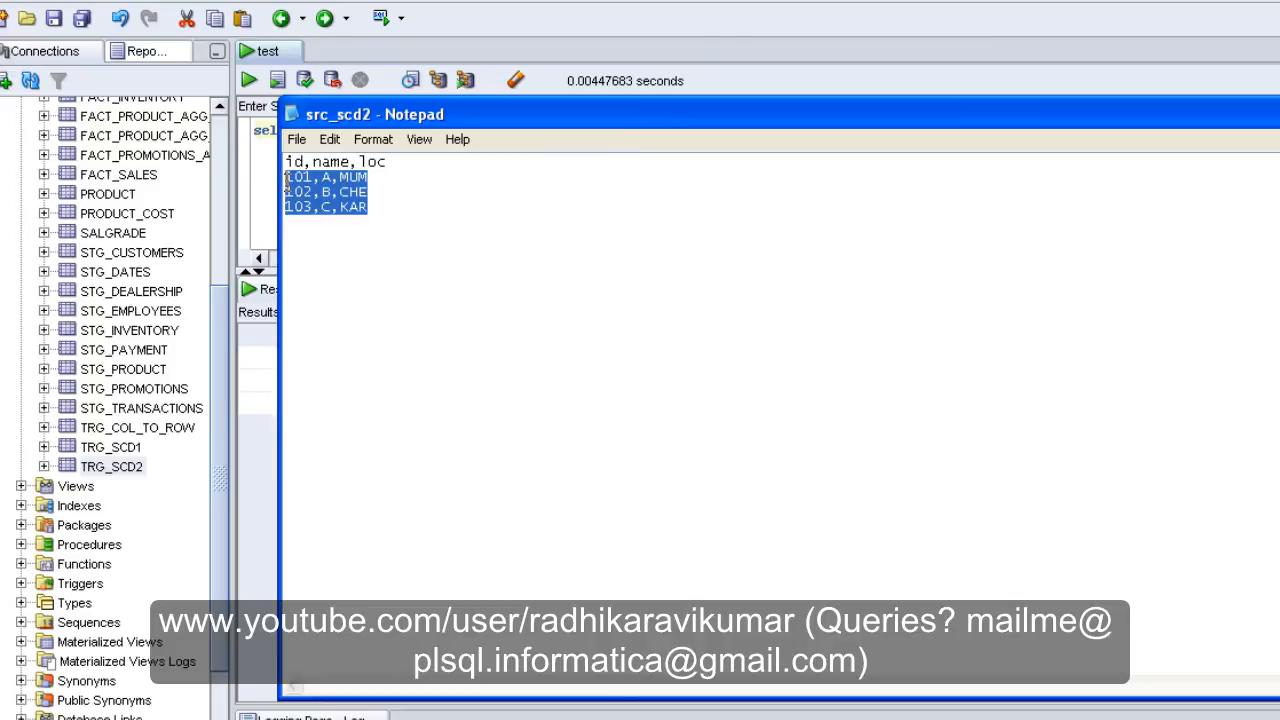
- Delete the 102 and 103 records from src_scd2 and change A's location from MUM to US
{"action": "key", "text": "Delete"}
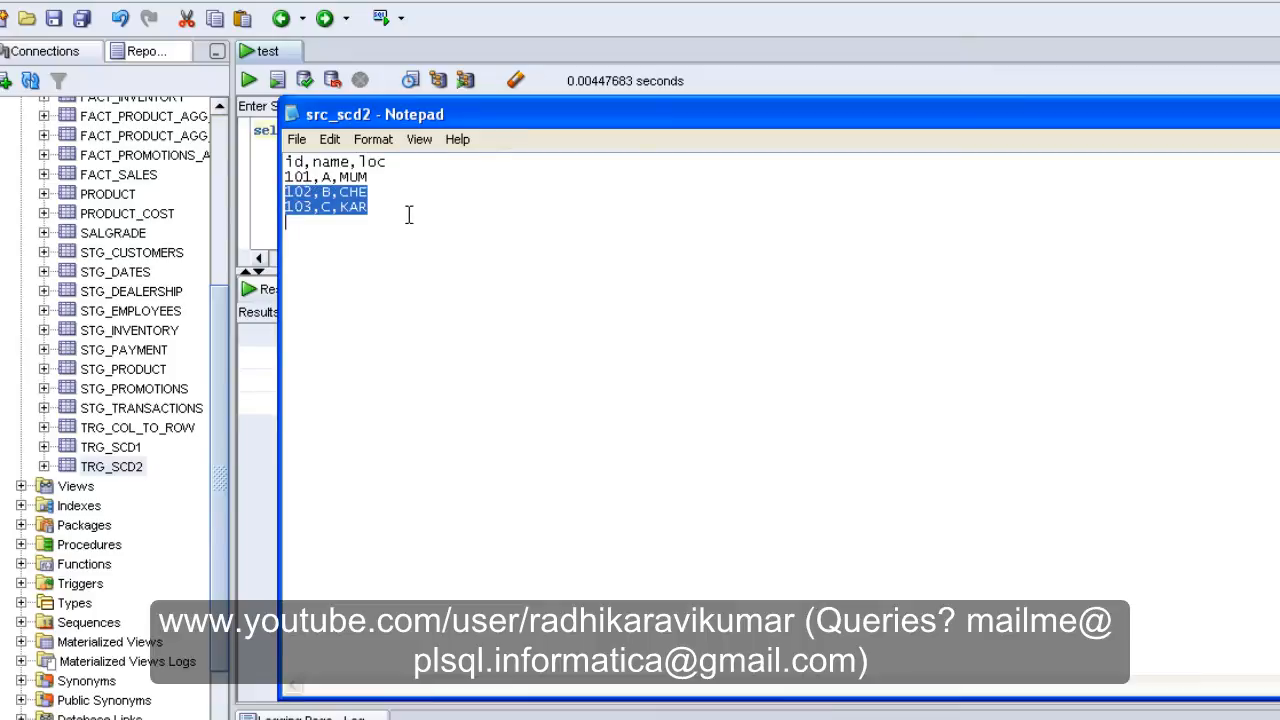
{"action": "key", "text": "Delete"}
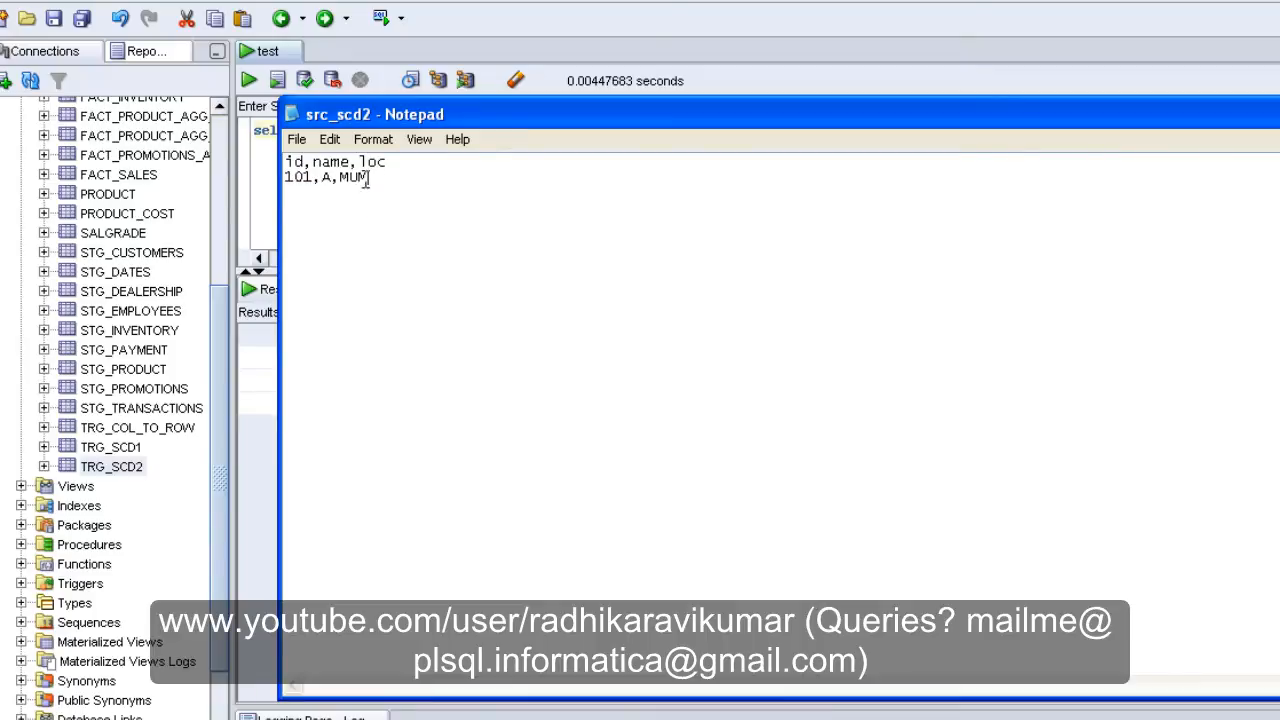
{"action": "double_click", "coordinate": [353, 178]}
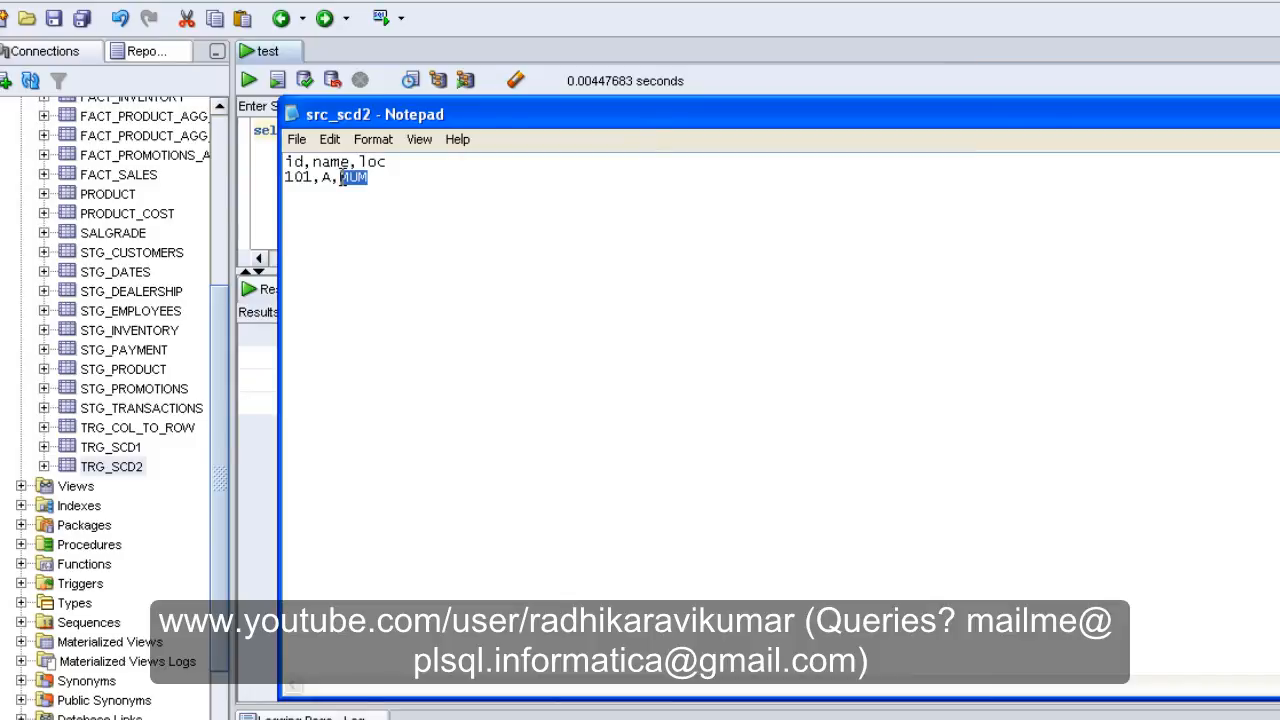
{"action": "type", "text": "US"}
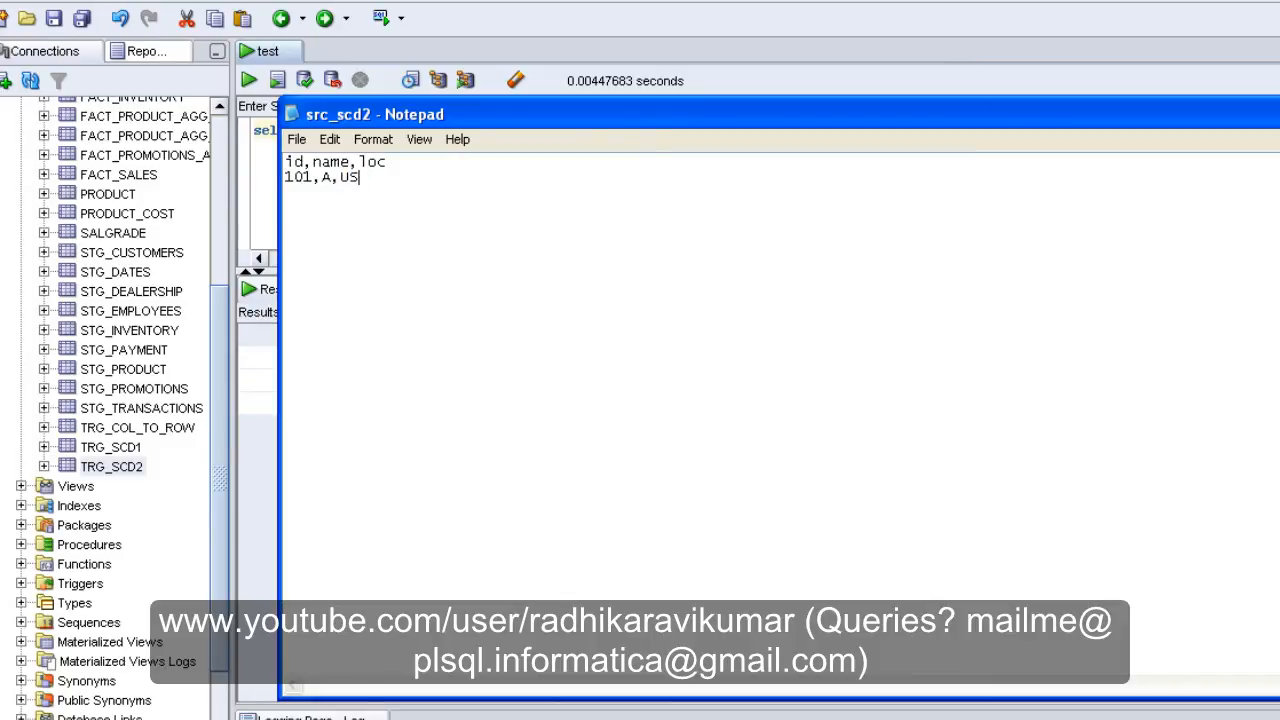
{"action": "mouse_move", "coordinate": [1158, 148]}
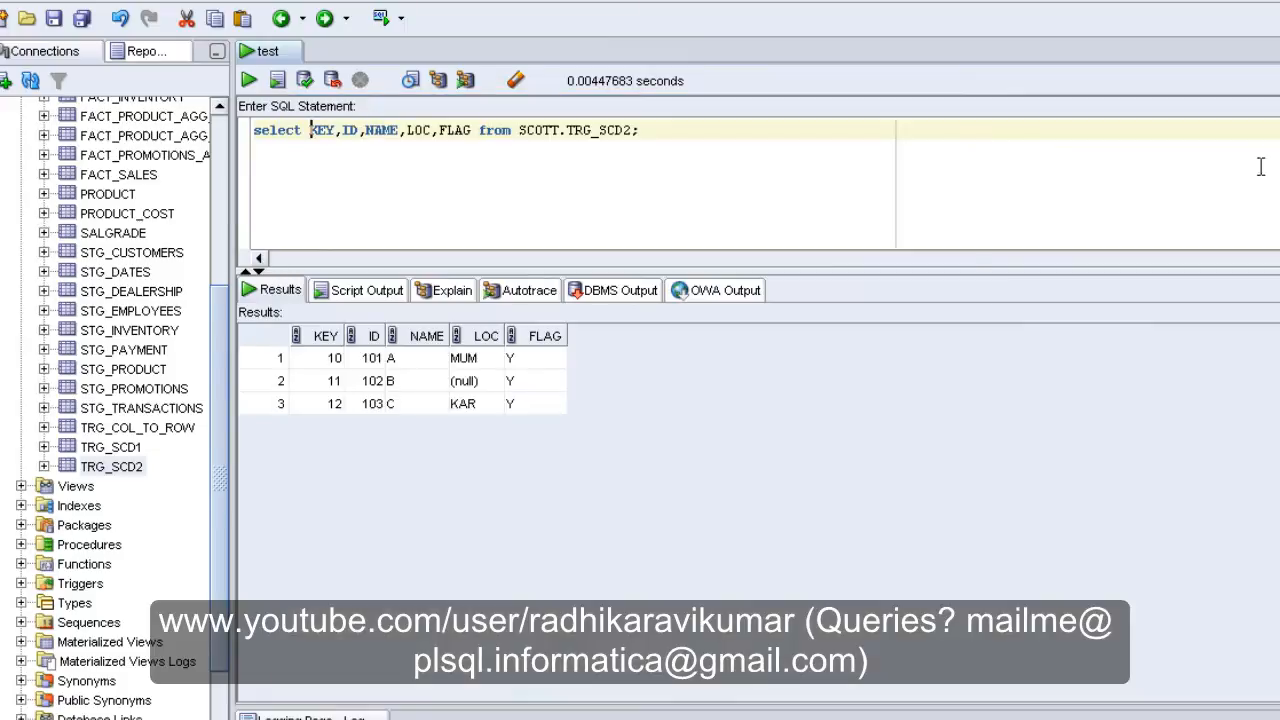
{"action": "mouse_move", "coordinate": [482, 371]}
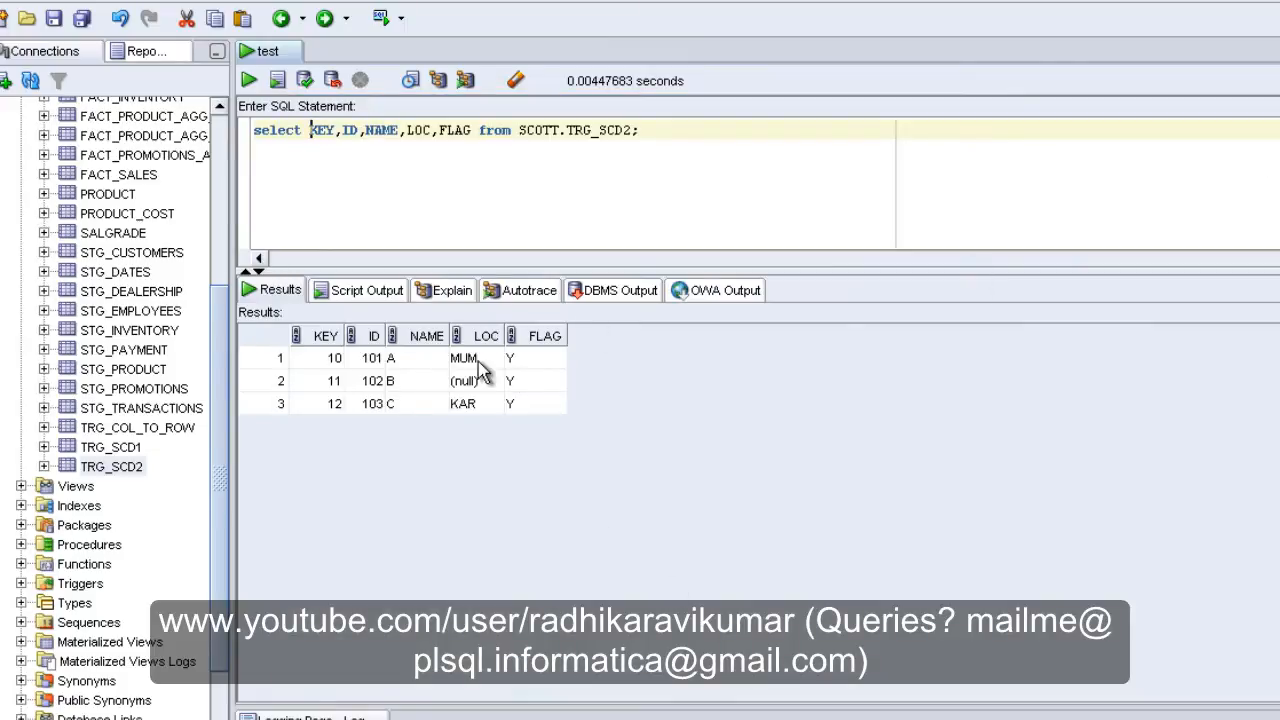
{"action": "mouse_move", "coordinate": [472, 422]}
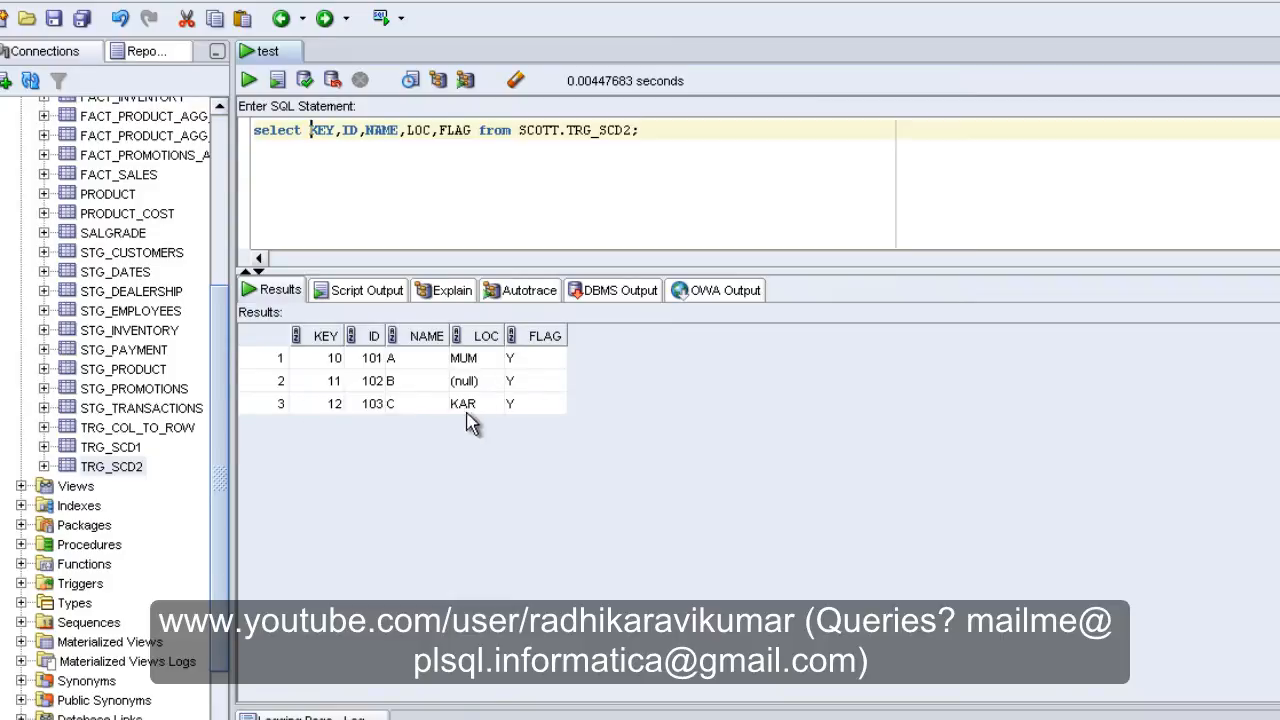
{"action": "mouse_move", "coordinate": [538, 401]}
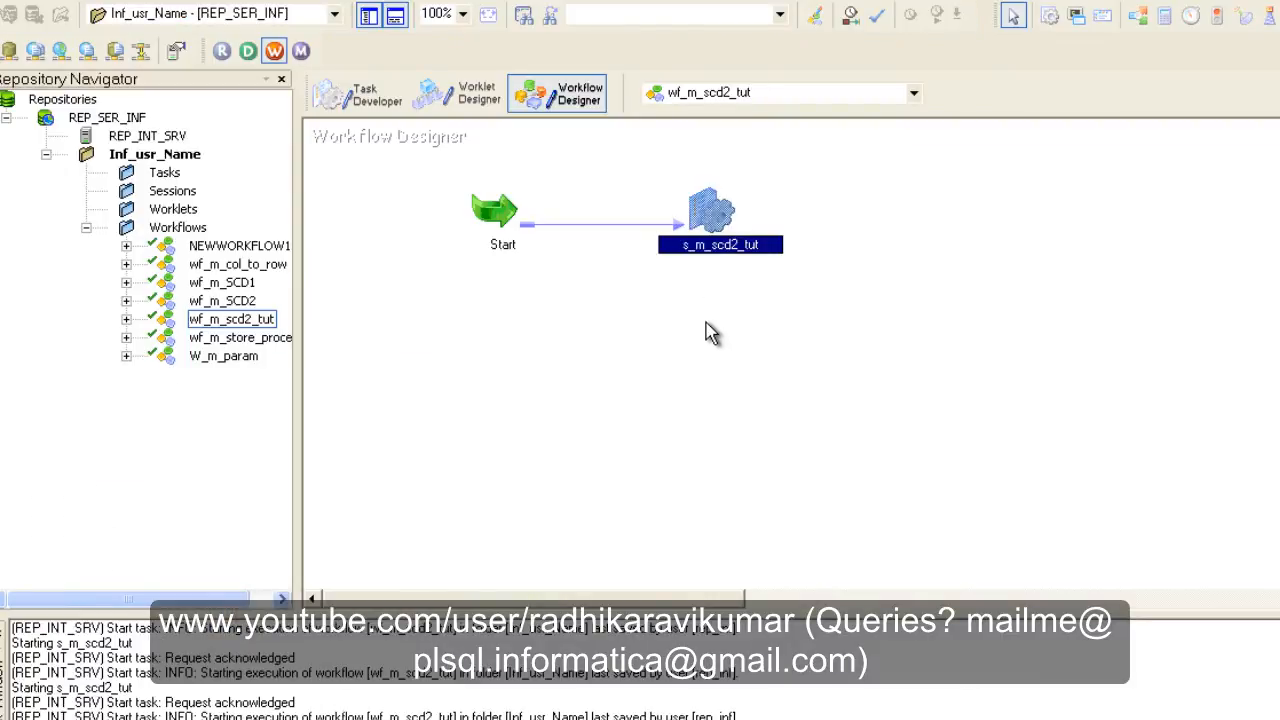
- Start the s_m_scd2_tut session again with Start Task
{"action": "right_click", "coordinate": [720, 215]}
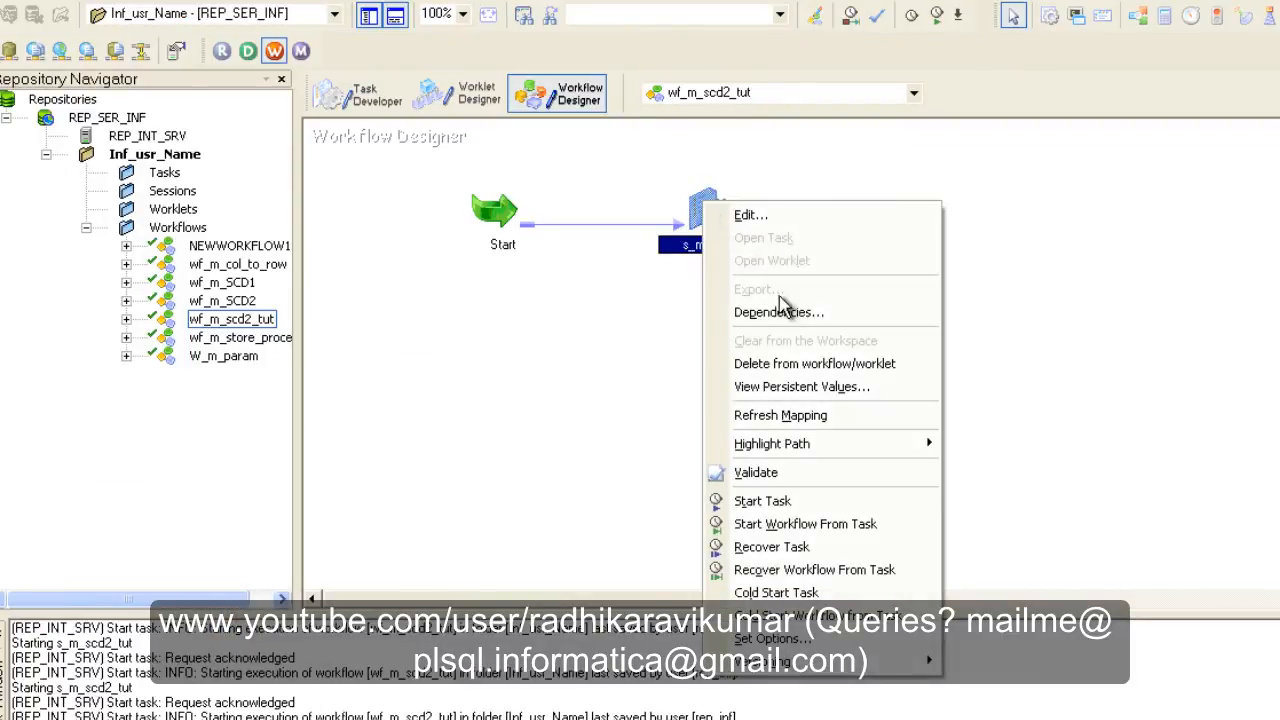
{"action": "left_click", "coordinate": [762, 500]}
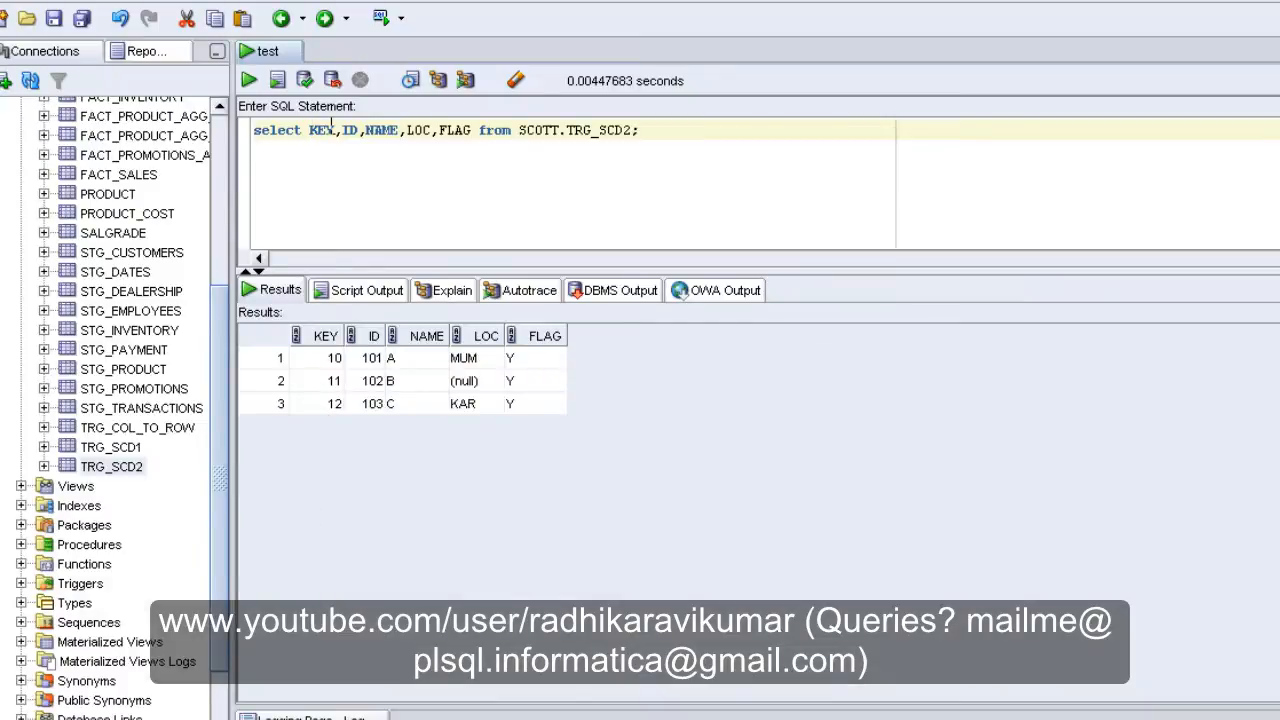
- Rerun the TRG_SCD2 query: A's MUM row now flagged N, new key 13 in US flagged Y
{"action": "left_click", "coordinate": [248, 80]}
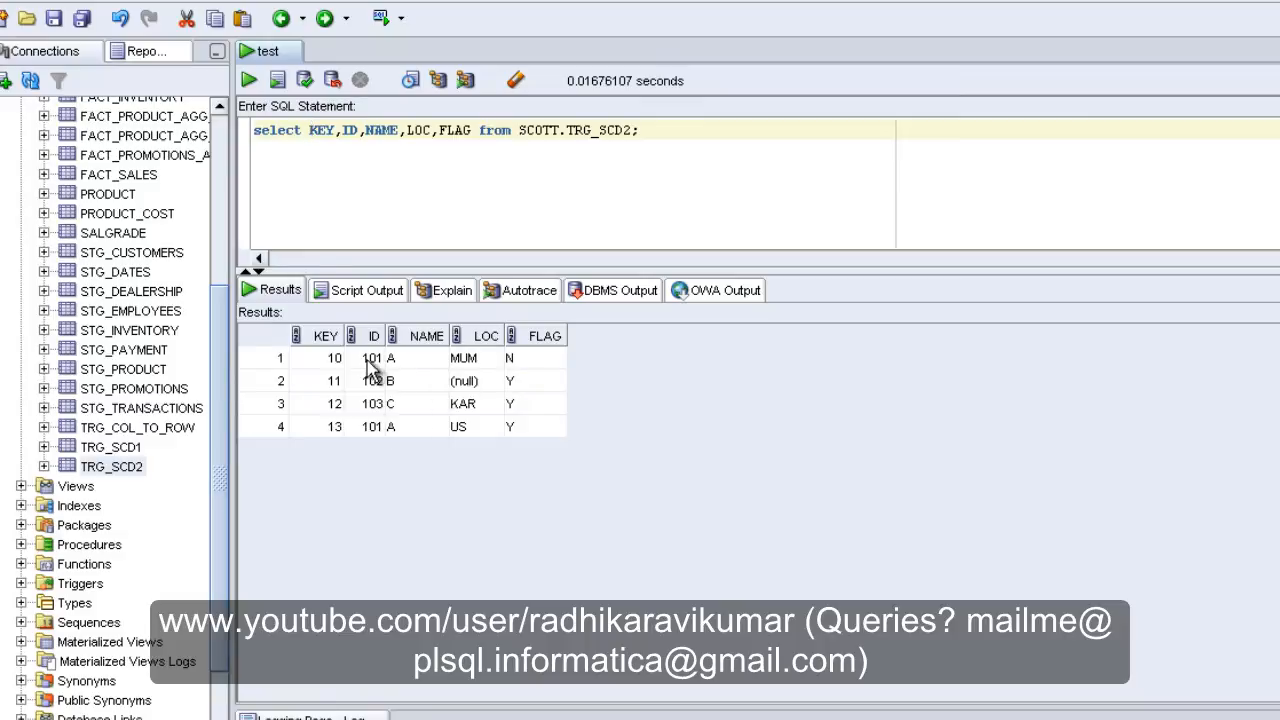
{"action": "mouse_move", "coordinate": [485, 385]}
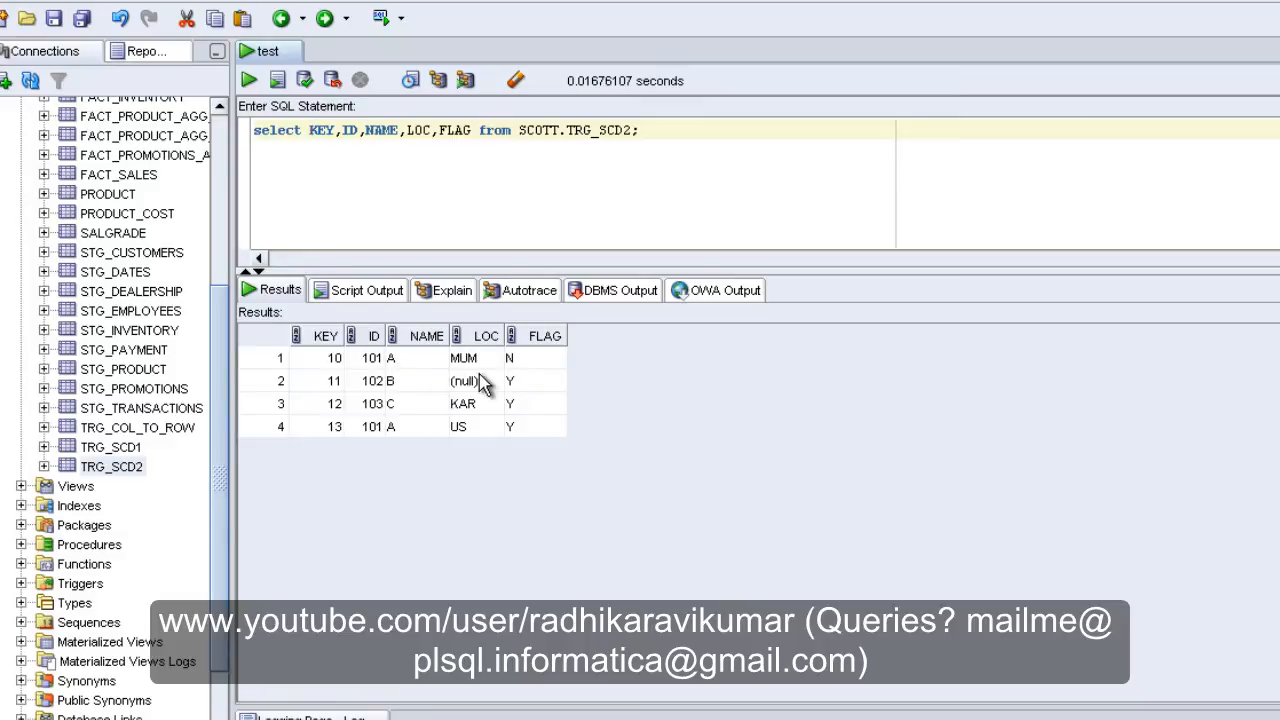
{"action": "mouse_move", "coordinate": [520, 375]}
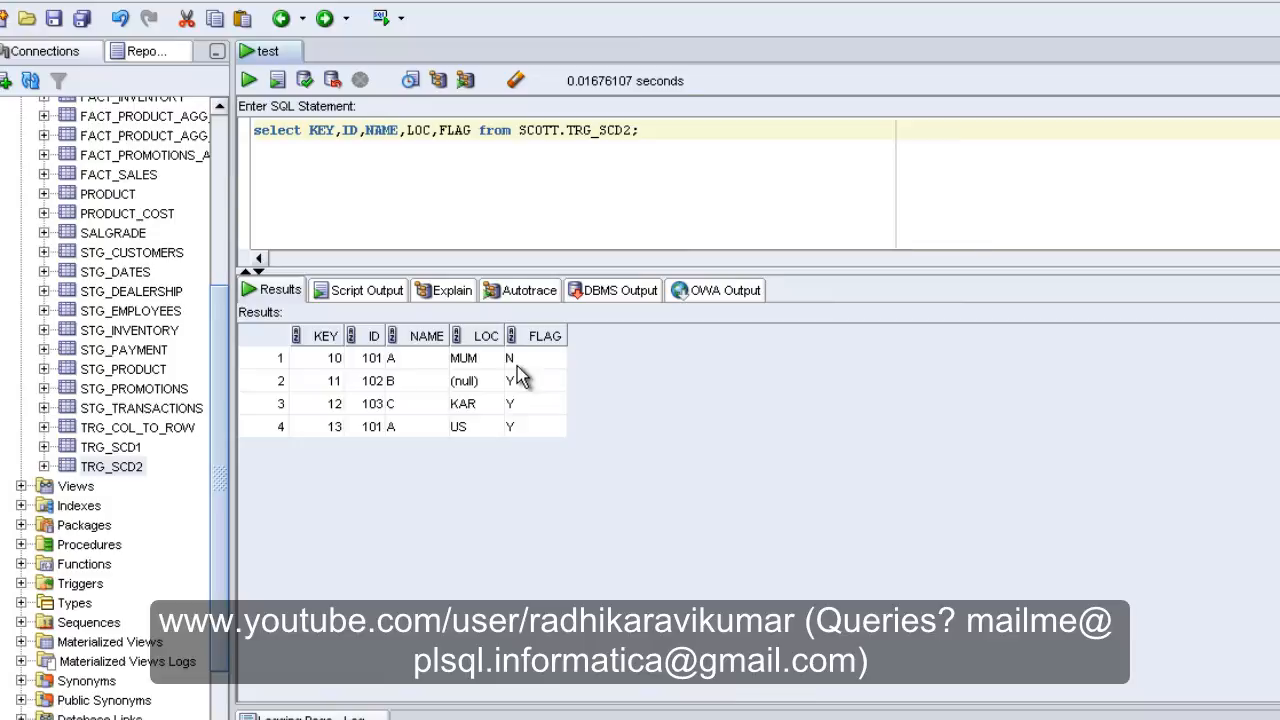
{"action": "mouse_move", "coordinate": [557, 375]}
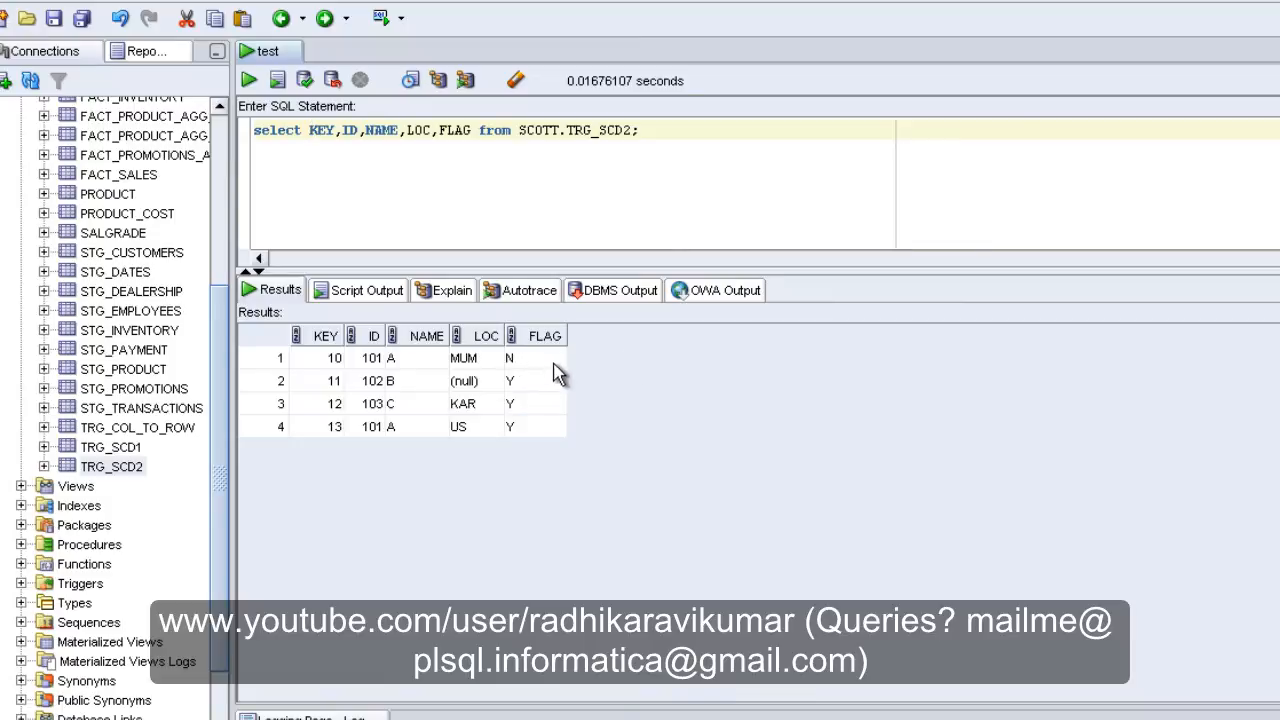
{"action": "mouse_move", "coordinate": [471, 456]}
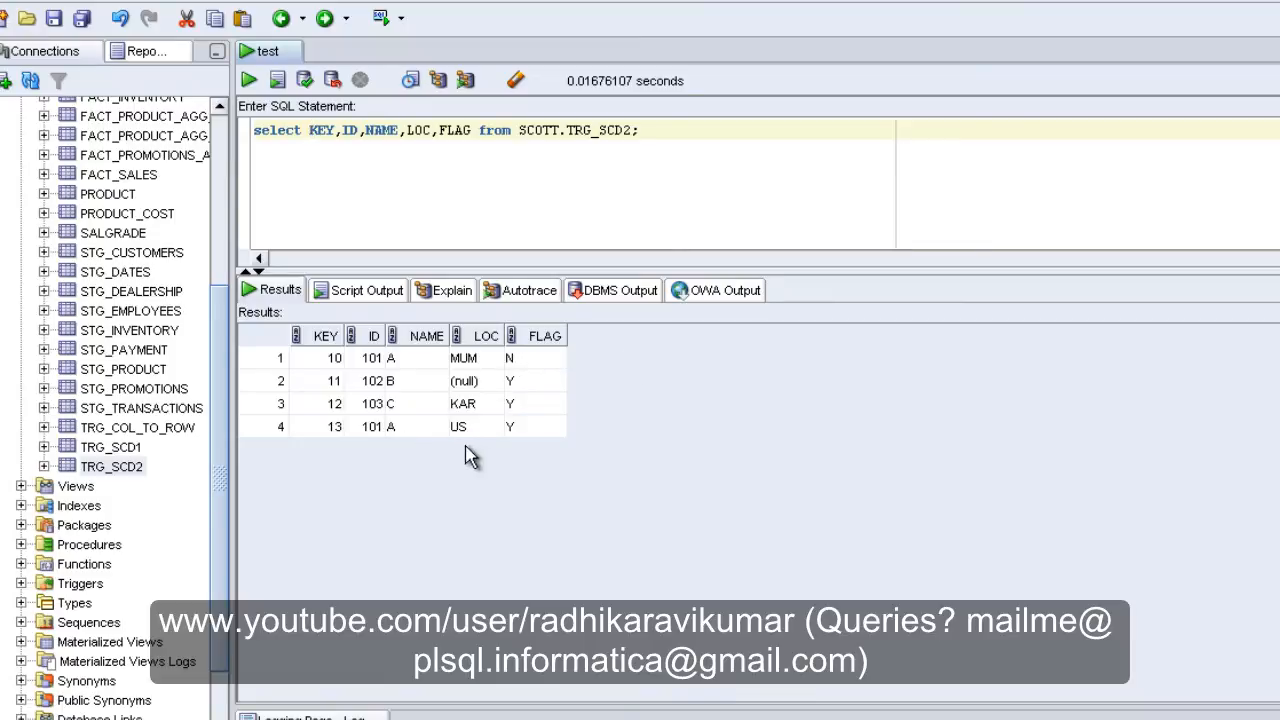
{"action": "mouse_move", "coordinate": [520, 442]}
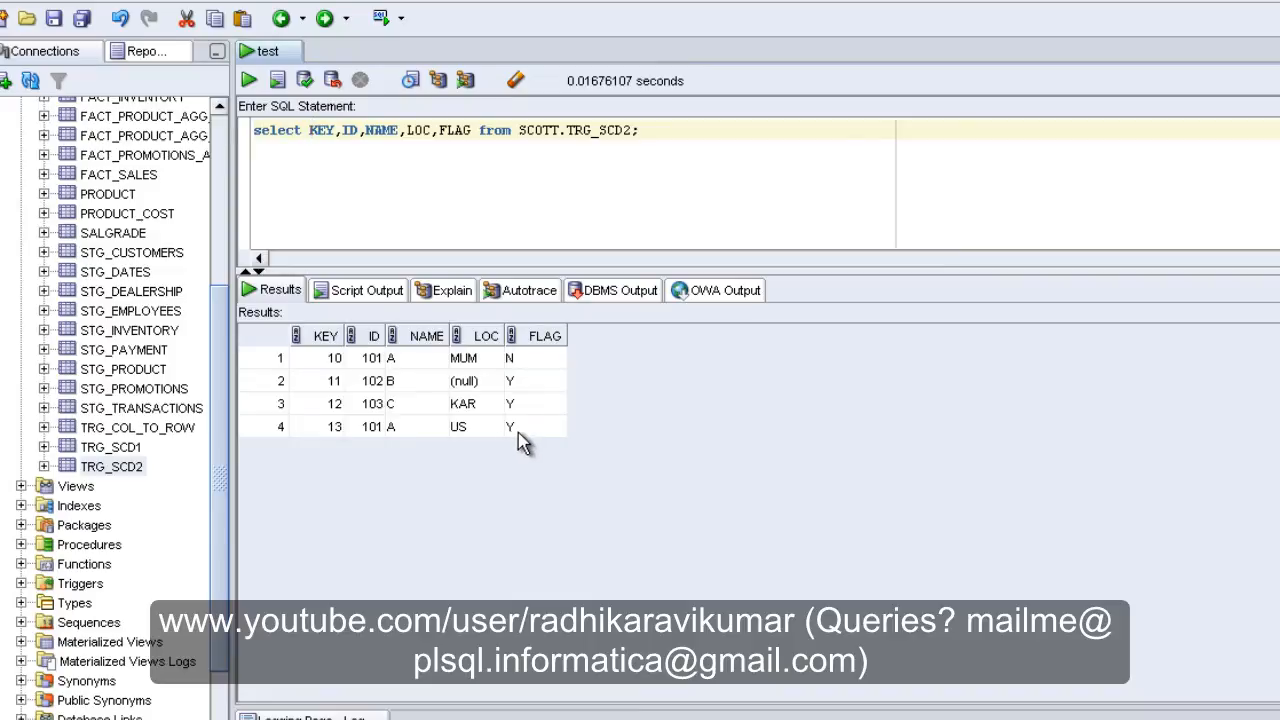
{"action": "mouse_move", "coordinate": [502, 440]}
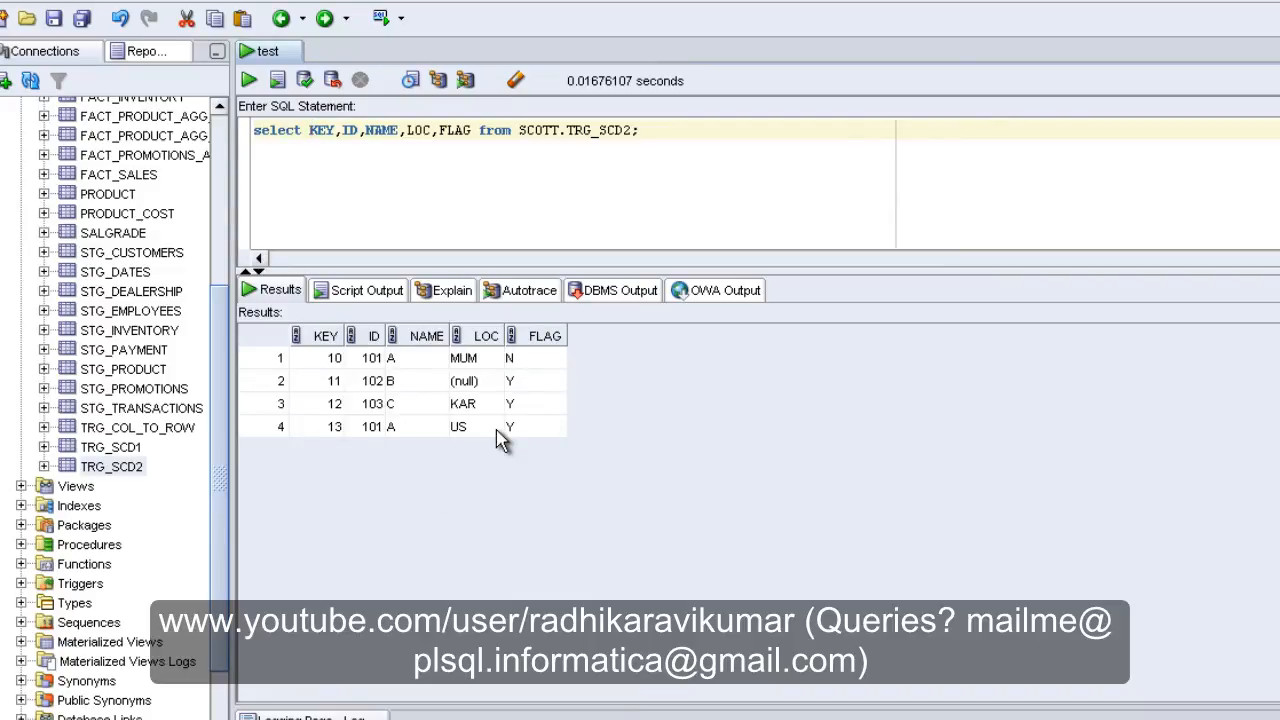
{"action": "mouse_move", "coordinate": [518, 350]}
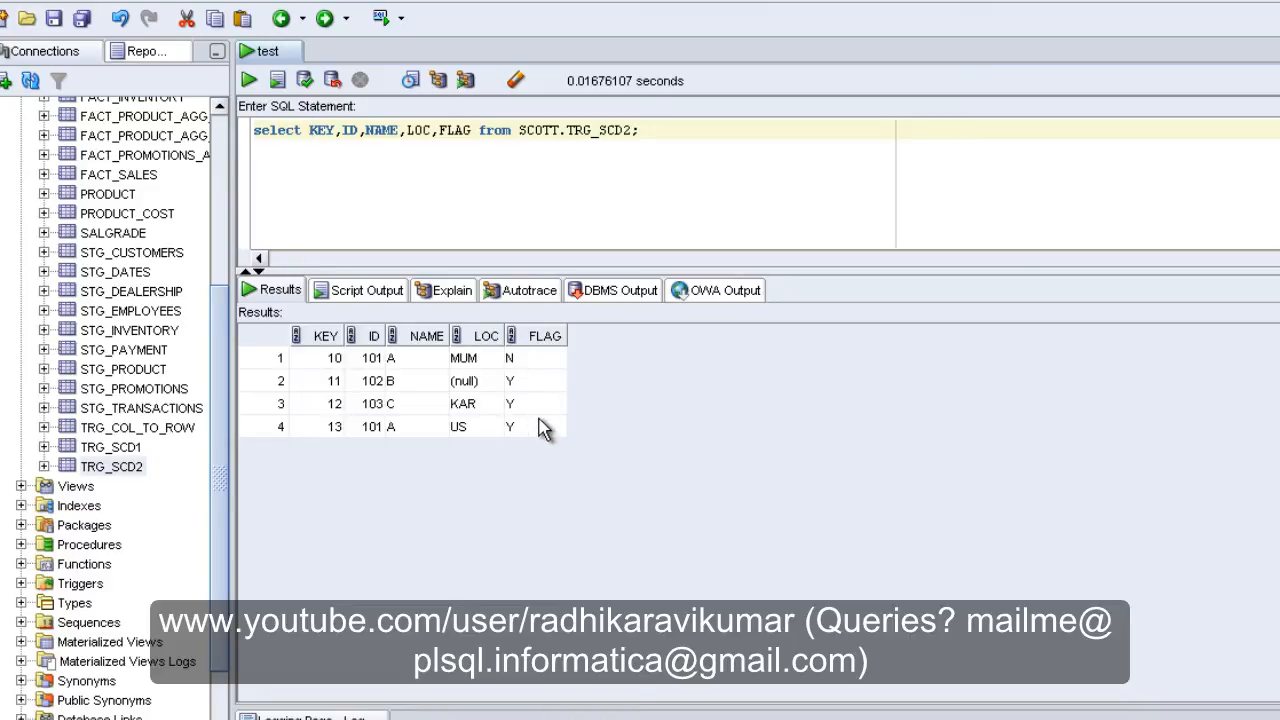
{"action": "mouse_move", "coordinate": [332, 378]}
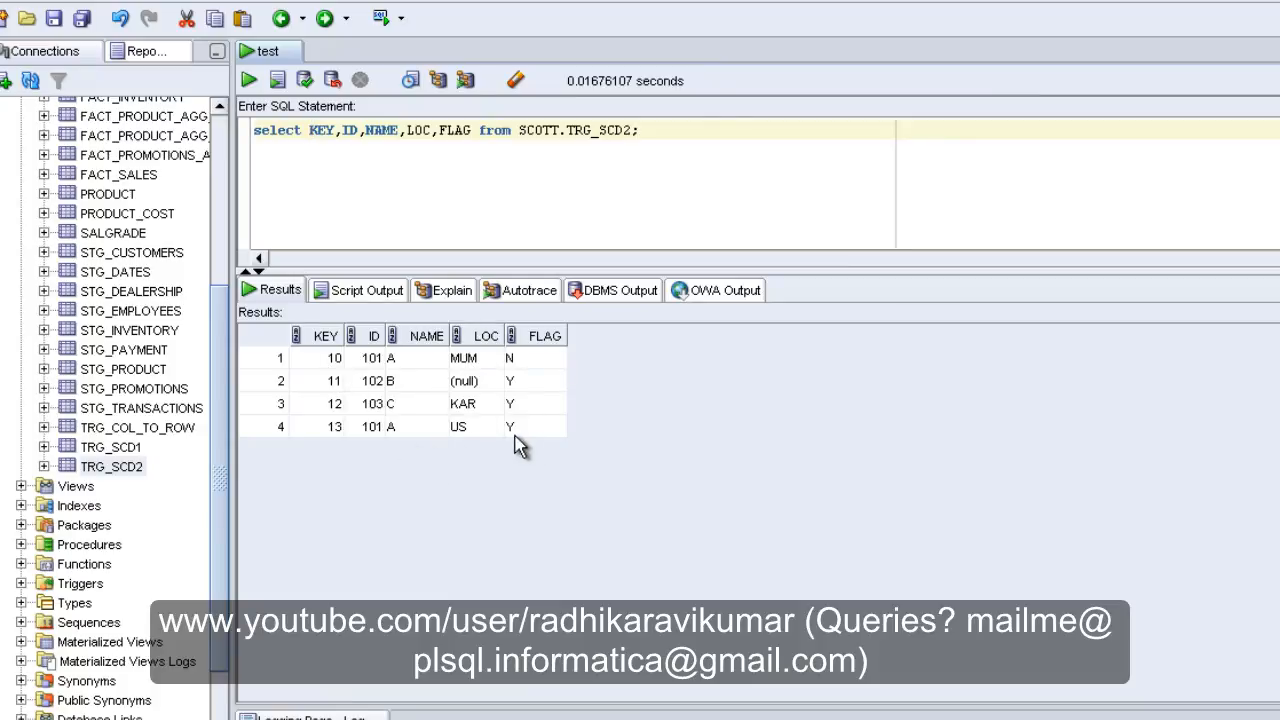
{"action": "mouse_move", "coordinate": [512, 458]}
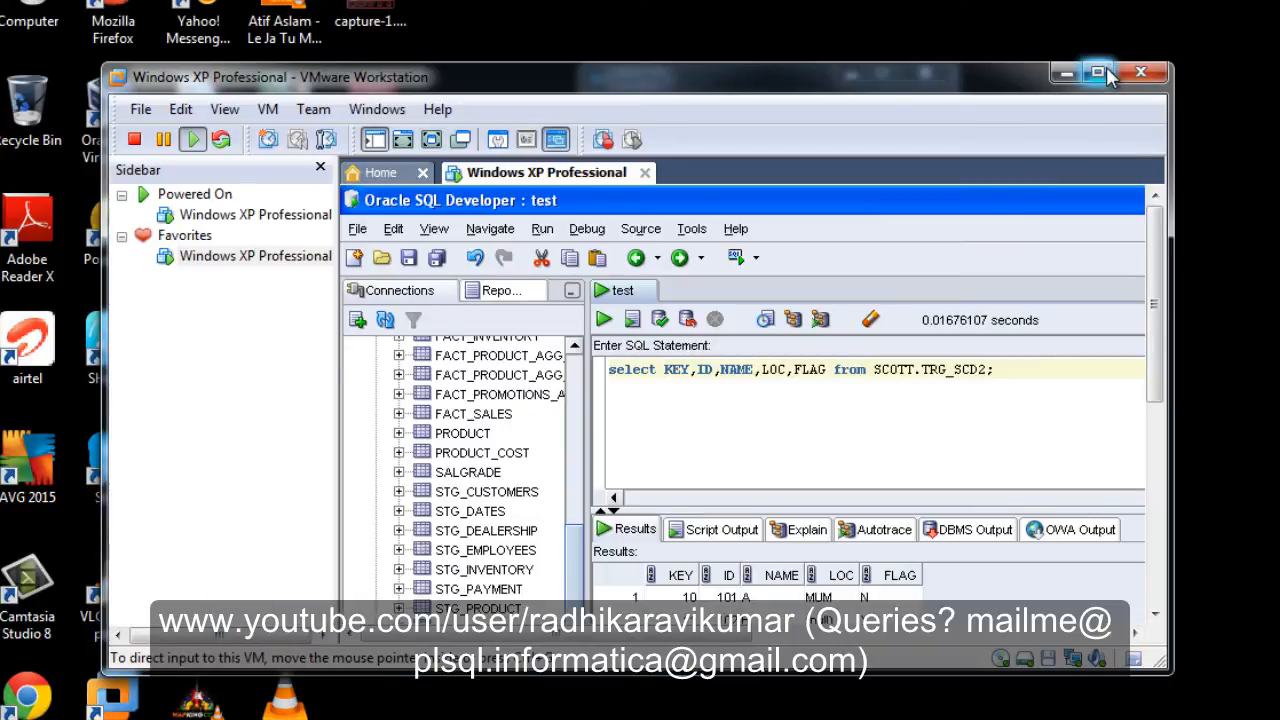
- Maximize the VMware Workstation window holding the Windows XP Professional guest
{"action": "left_click", "coordinate": [1097, 72]}
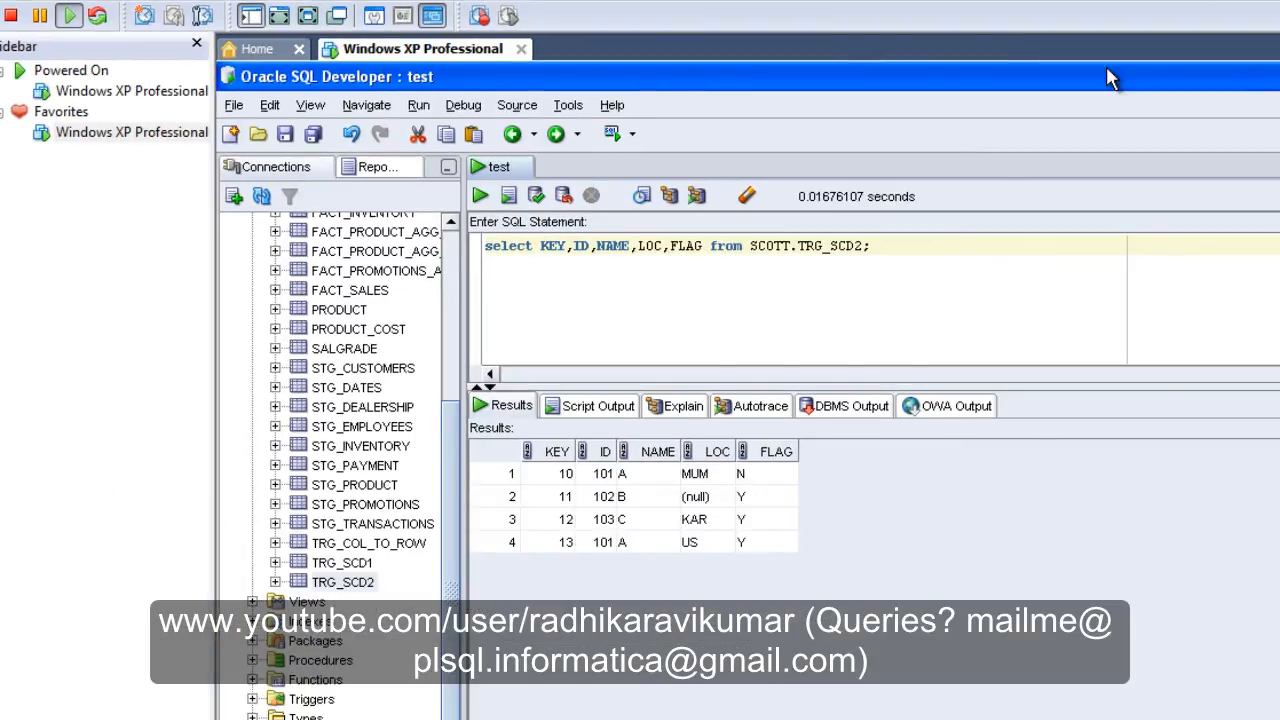